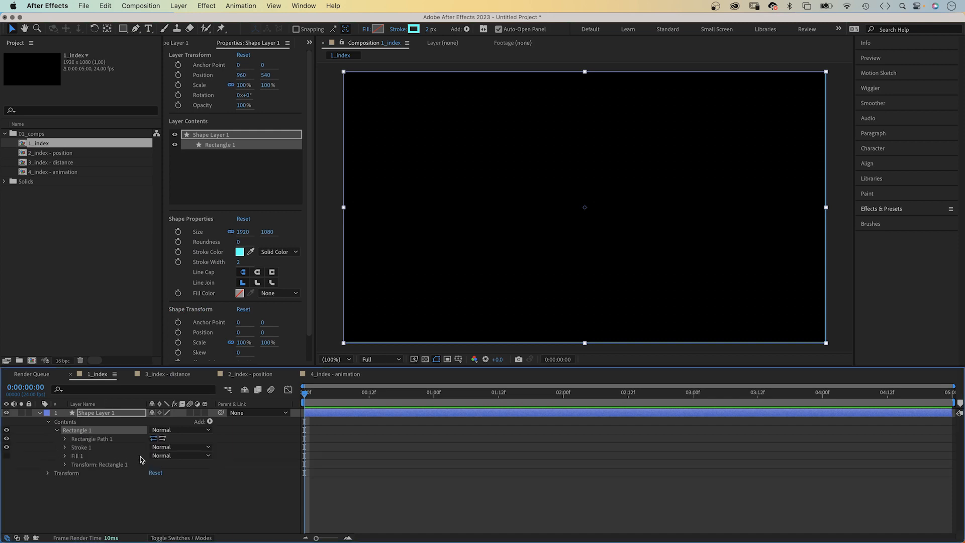
- Resize the rectangle outline to 728 × 409.5 and show only the layer's Rotation
left_click(64, 438)
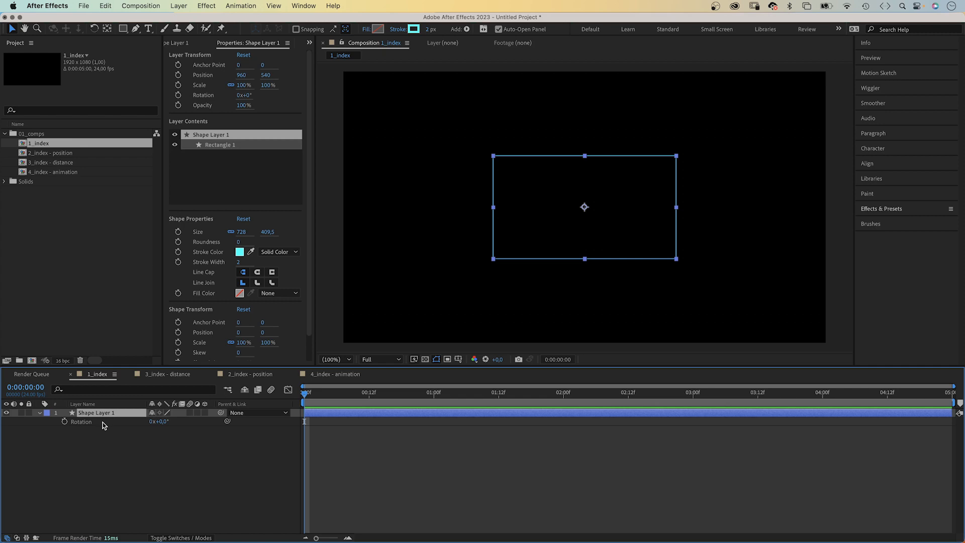
mouse_move(57, 416)
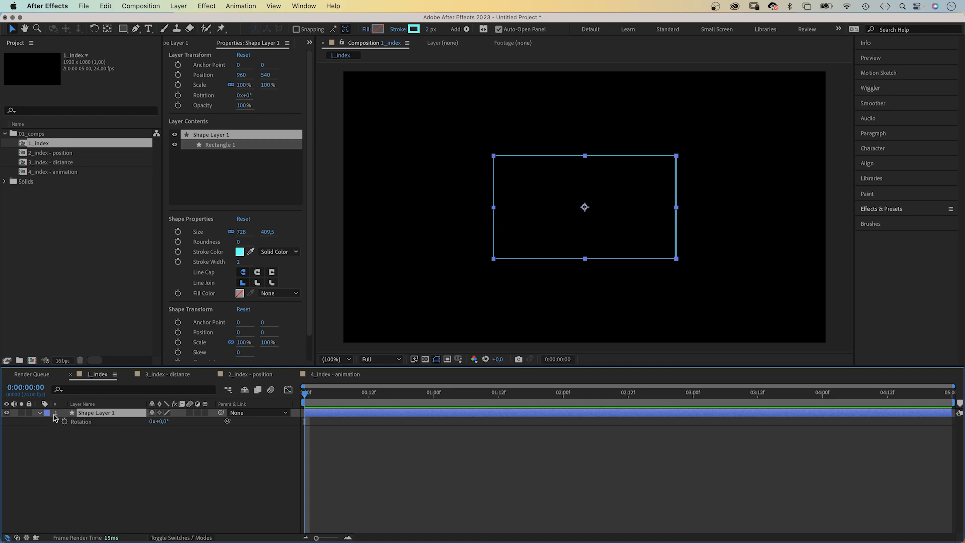
mouse_move(71, 432)
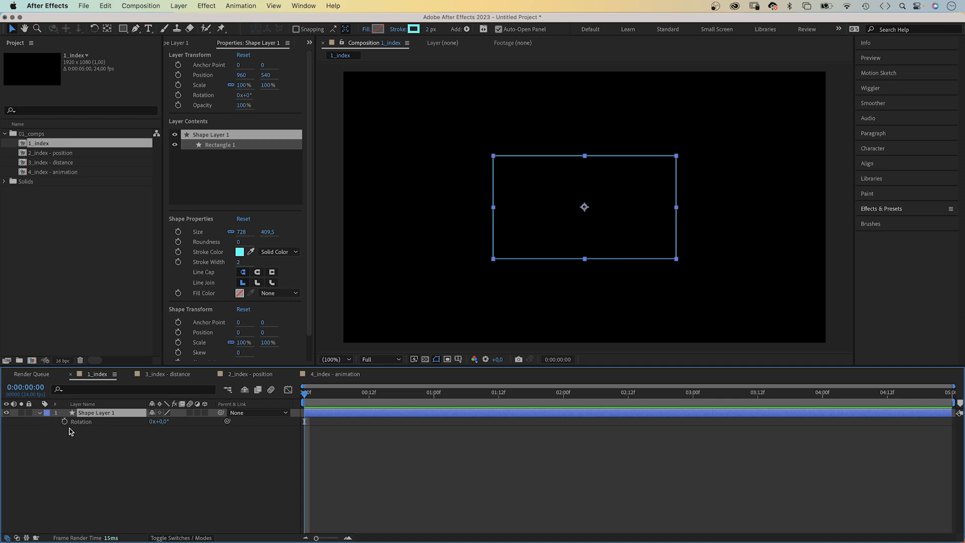
mouse_move(65, 422)
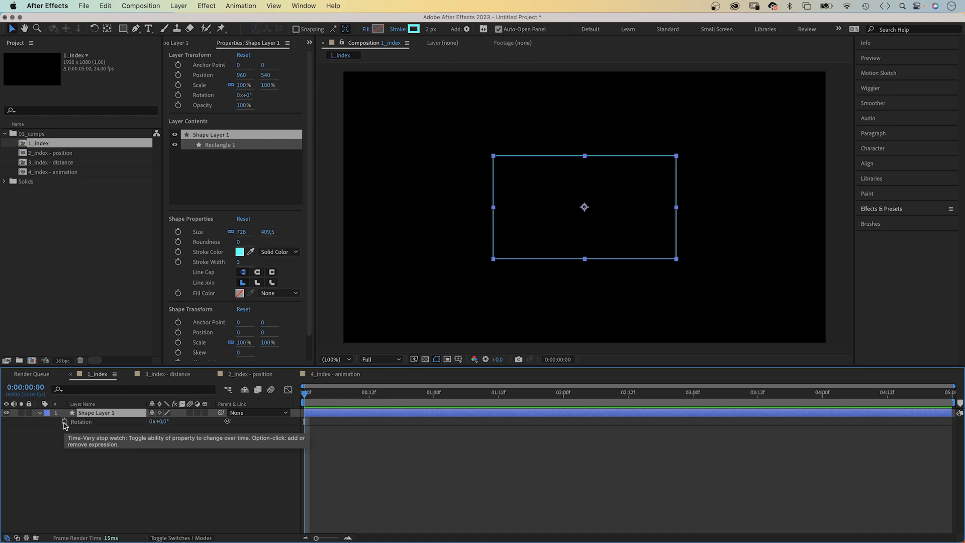
- Give Rotation an 'index' expression and duplicate the layer into six fanned rectangles
left_click(64, 423)
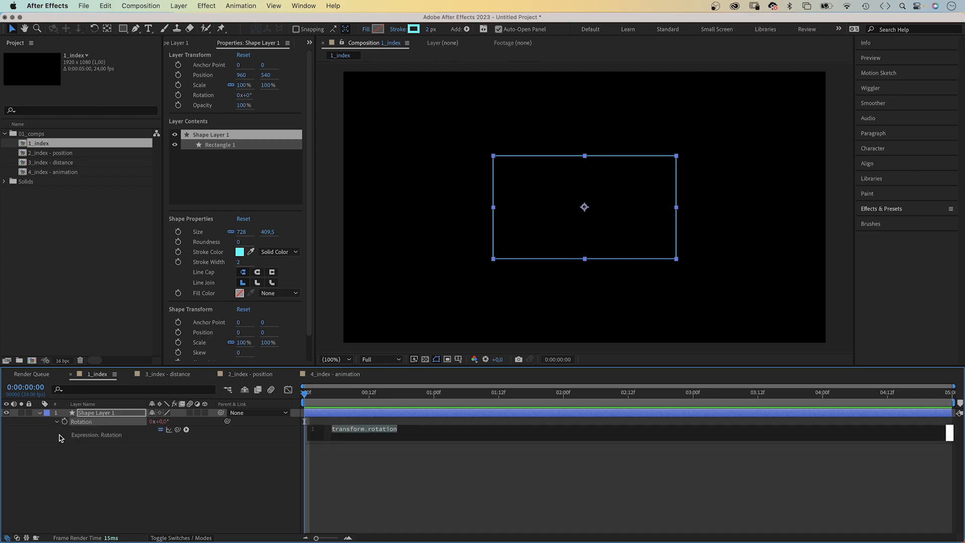
type("index")
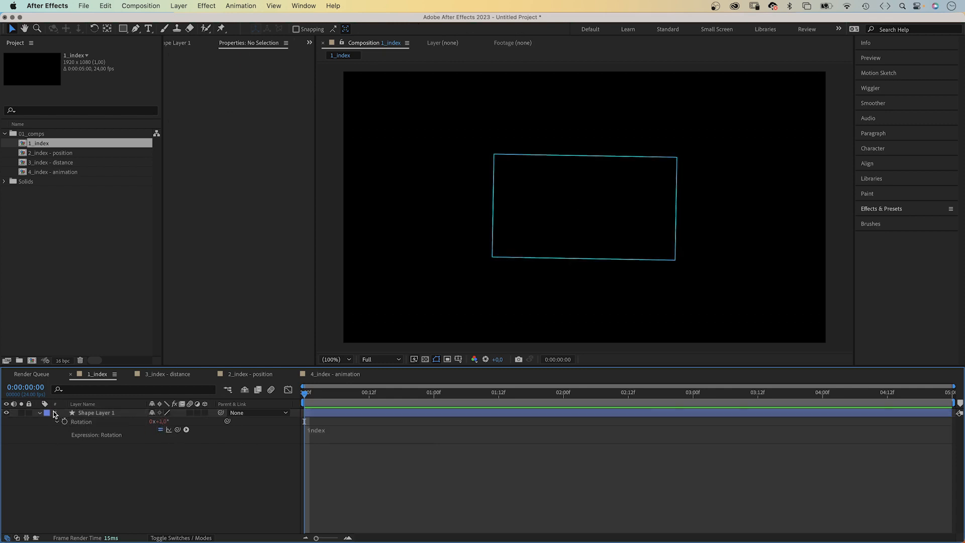
left_click(96, 413)
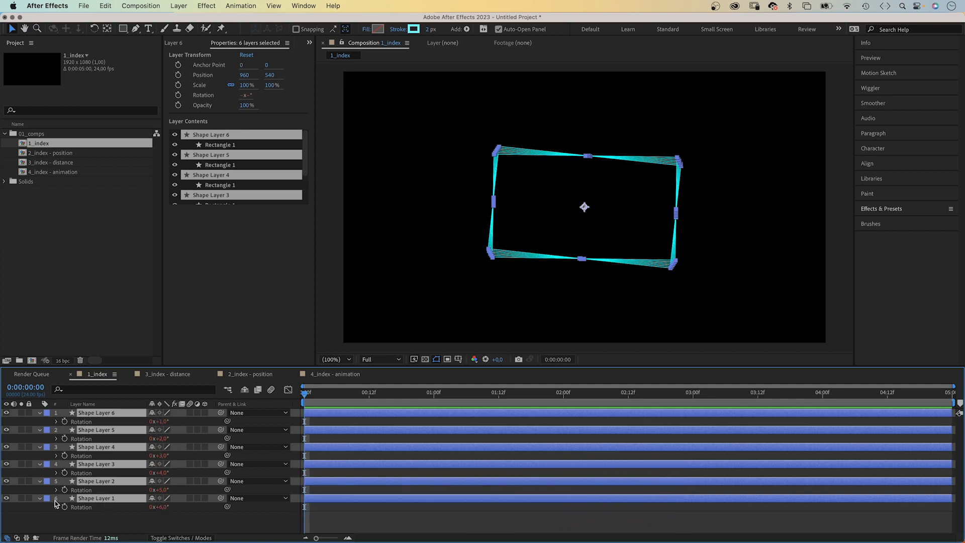
left_click(125, 336)
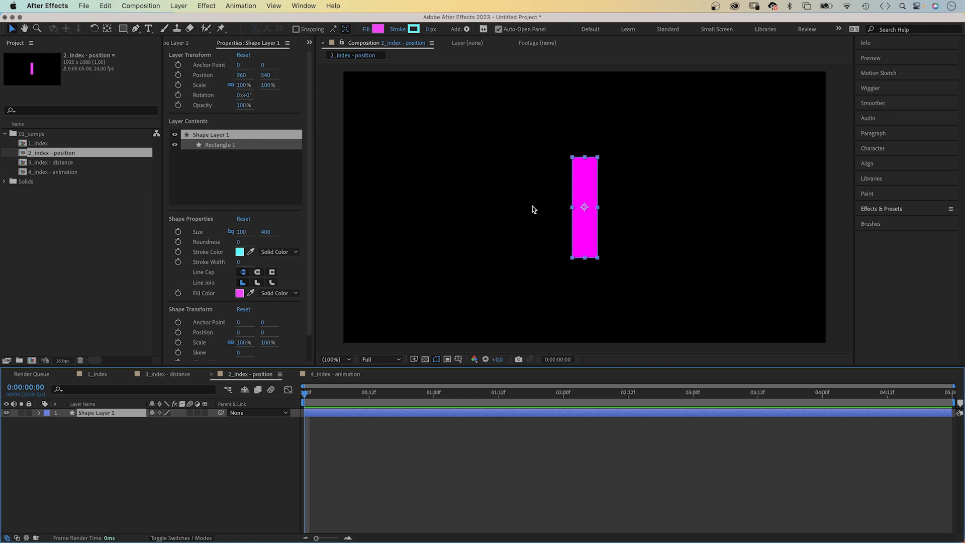
mouse_move(671, 253)
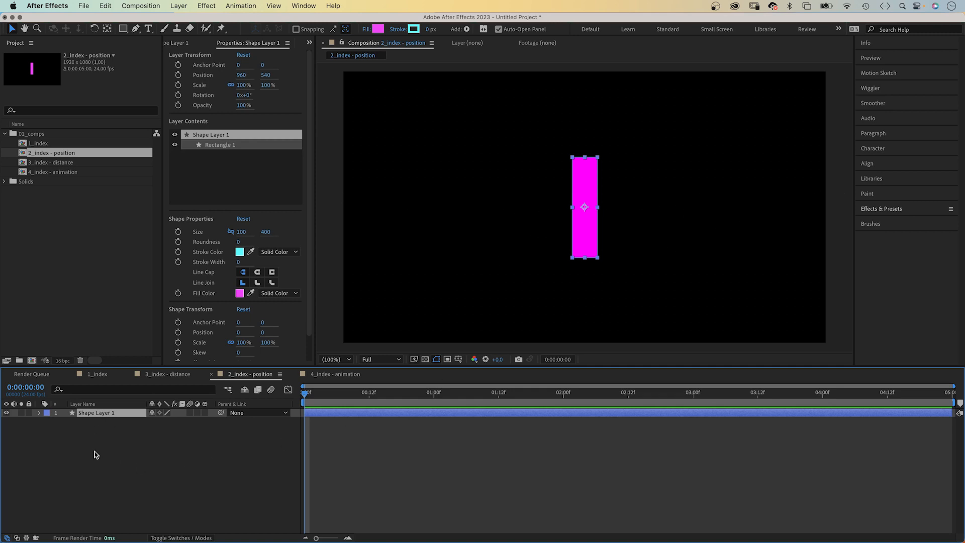
- Separate the bar layer's Position into X and Y dimensions
left_click(39, 413)
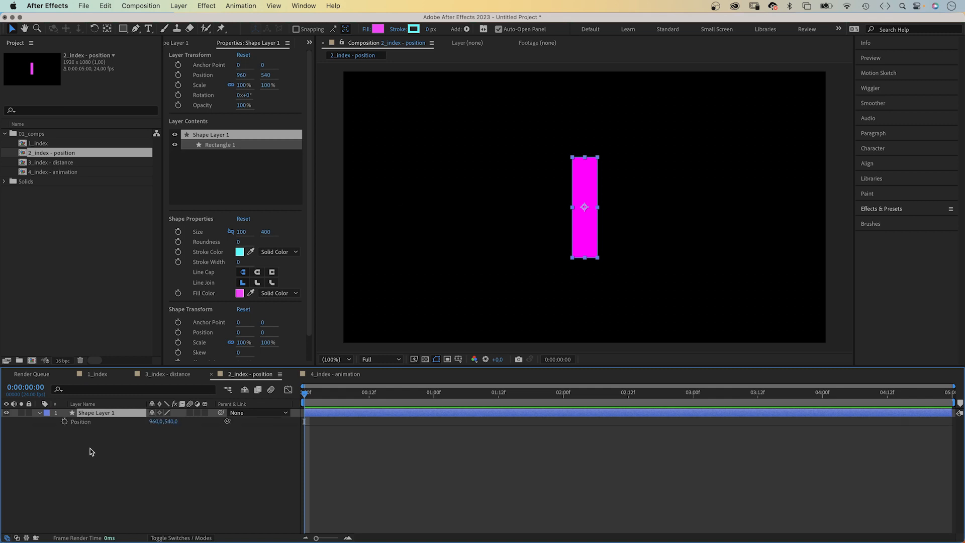
right_click(80, 422)
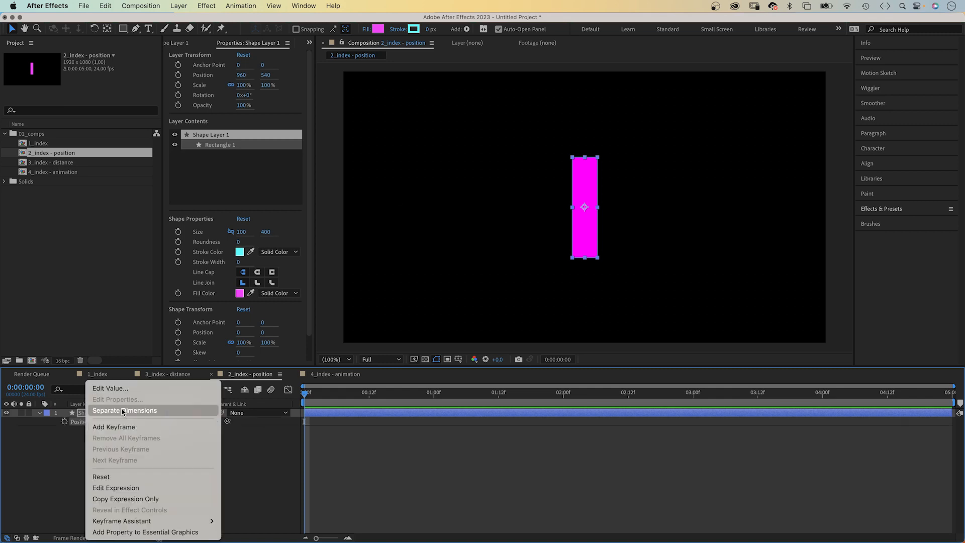
left_click(124, 410)
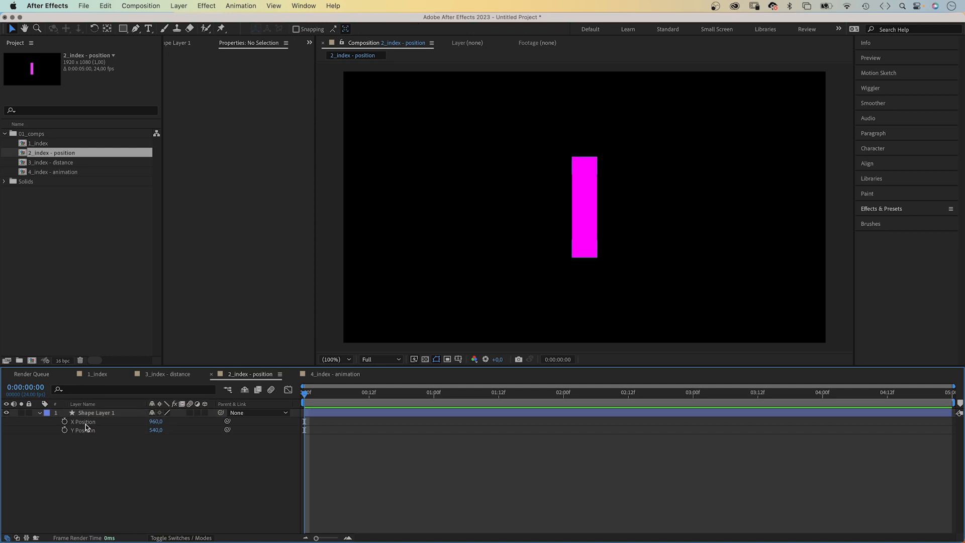
- Drive X Position with an index*200 expression and duplicate into nine bars
left_click(95, 413)
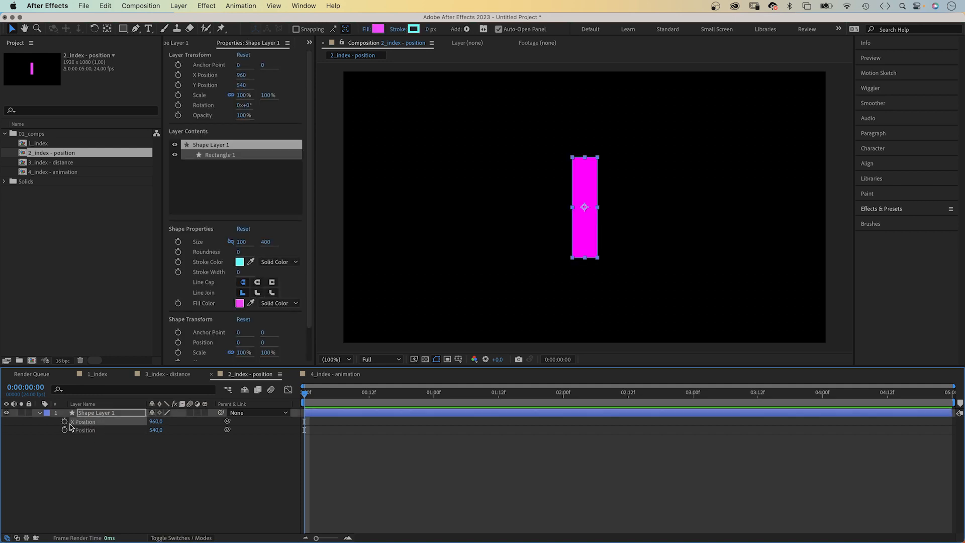
left_click(65, 421)
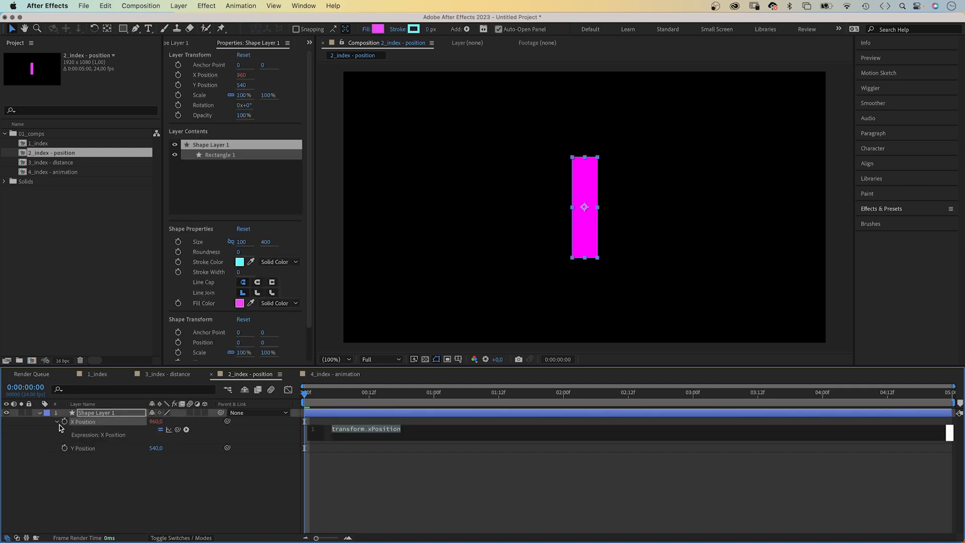
type("index")
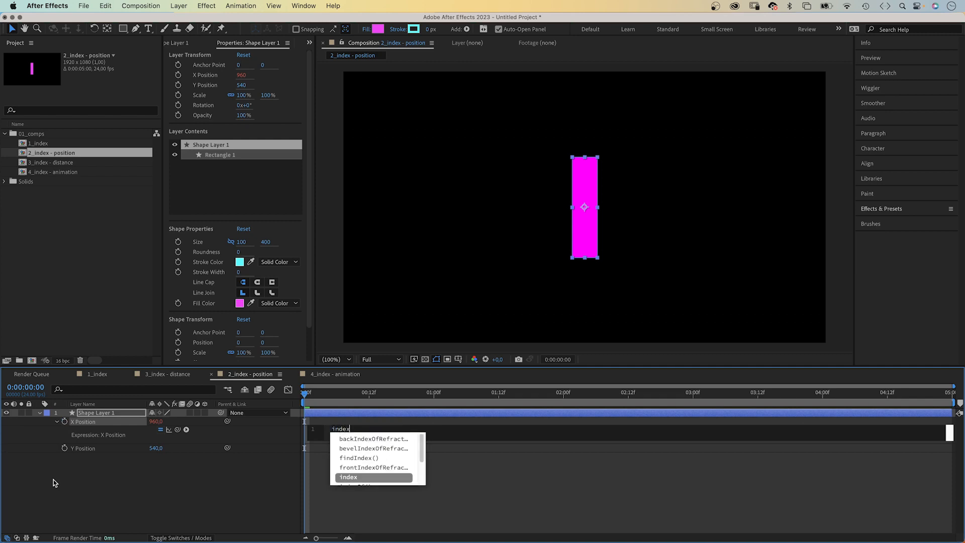
mouse_move(105, 482)
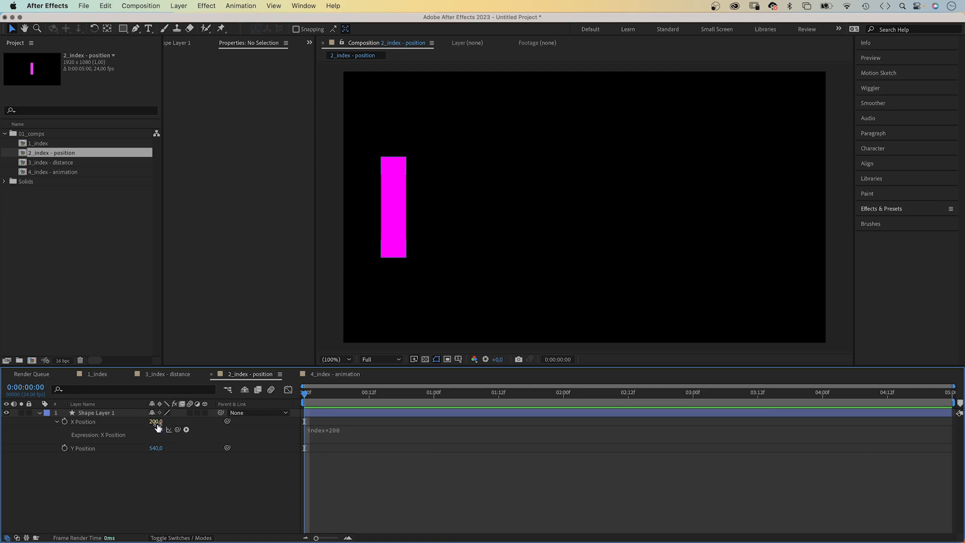
left_click(96, 412)
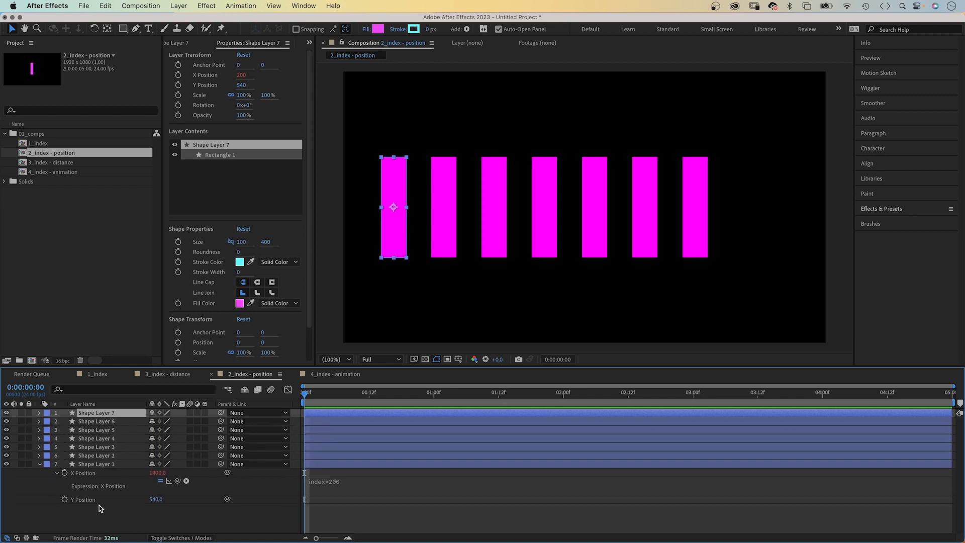
key("Cmd+D")
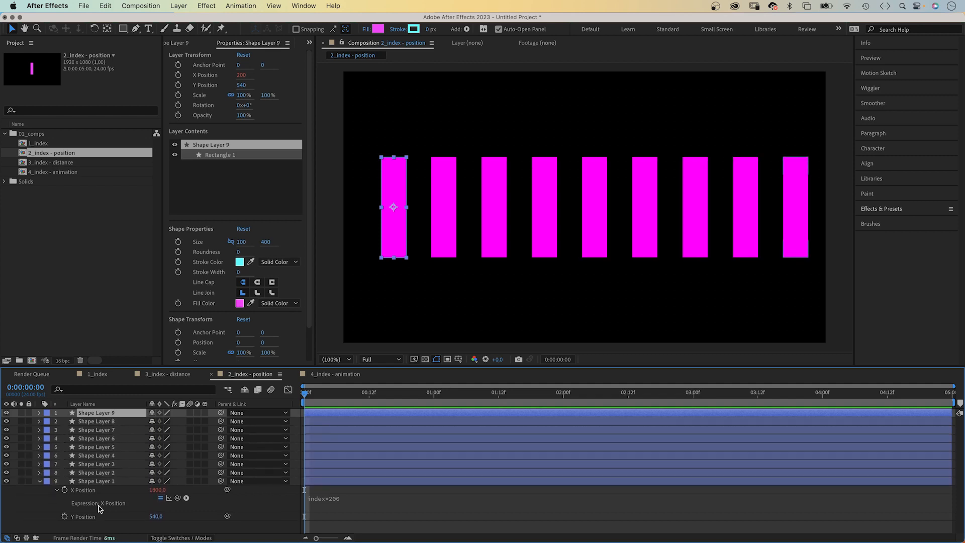
mouse_move(748, 209)
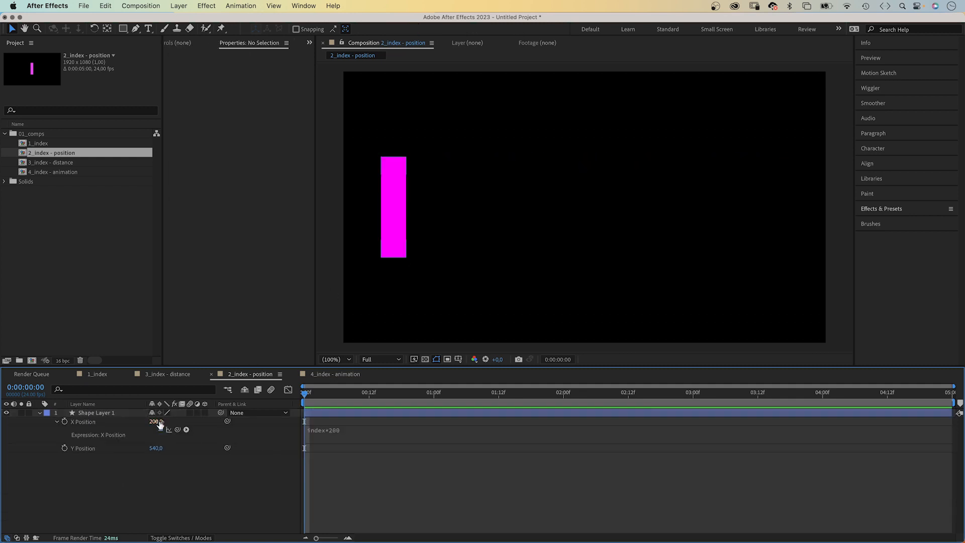
- Change the X Position expression to (index-1)*200 so bars start at the left edge
double_click(323, 429)
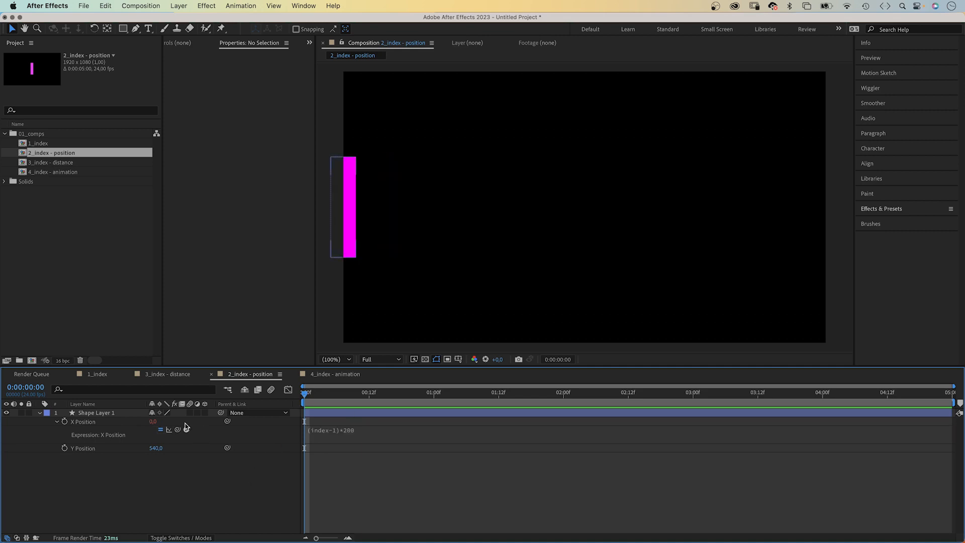
left_click(96, 412)
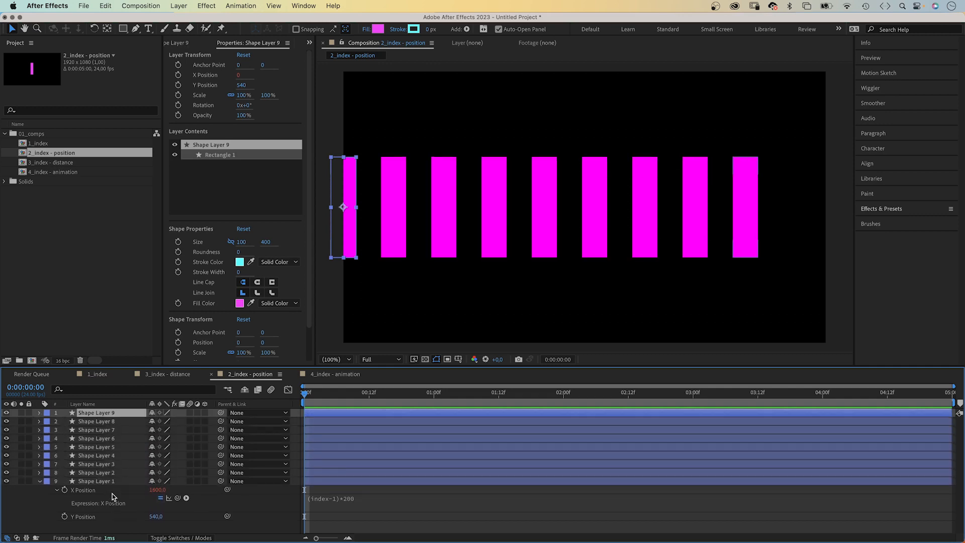
mouse_move(136, 486)
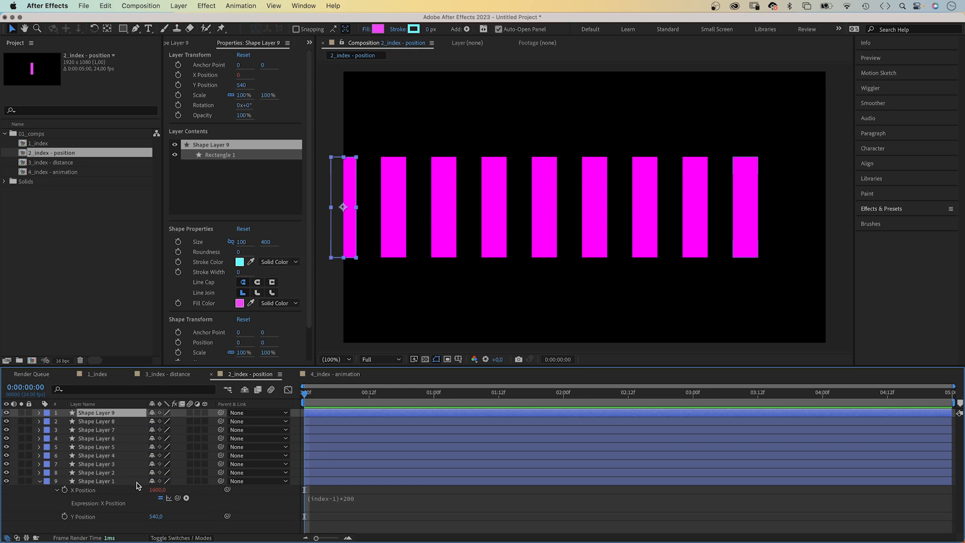
mouse_move(336, 510)
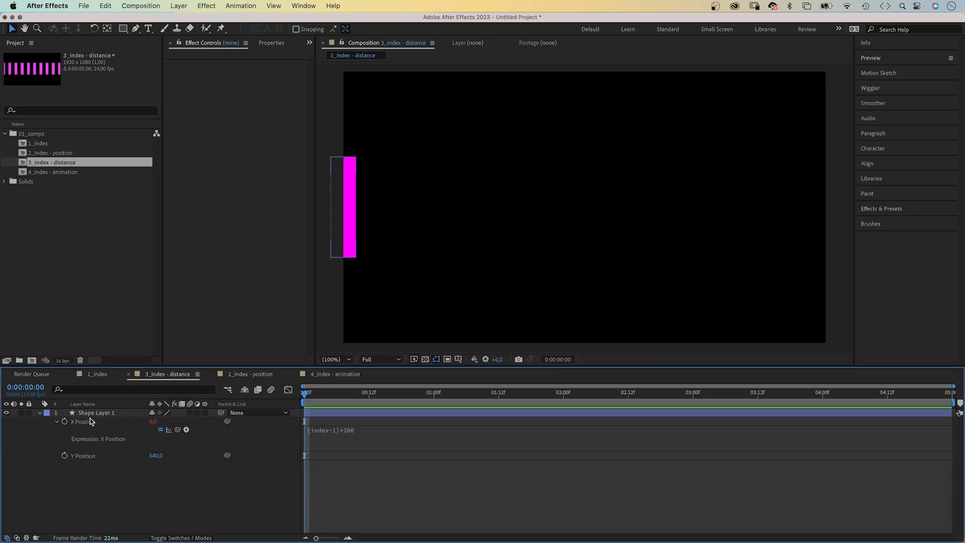
- Add a null 'controls' layer with a 'distance' Slider Control effect
left_click(96, 413)
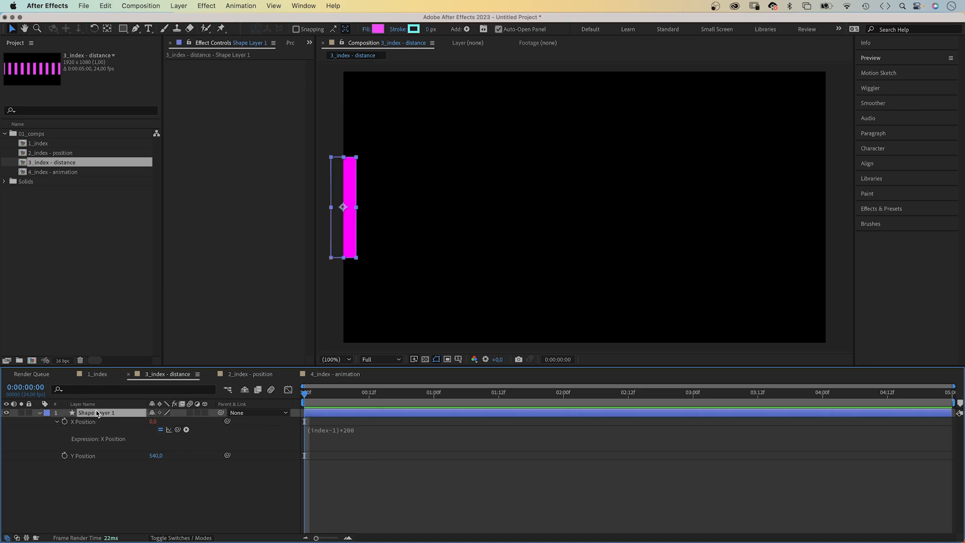
left_click(178, 5)
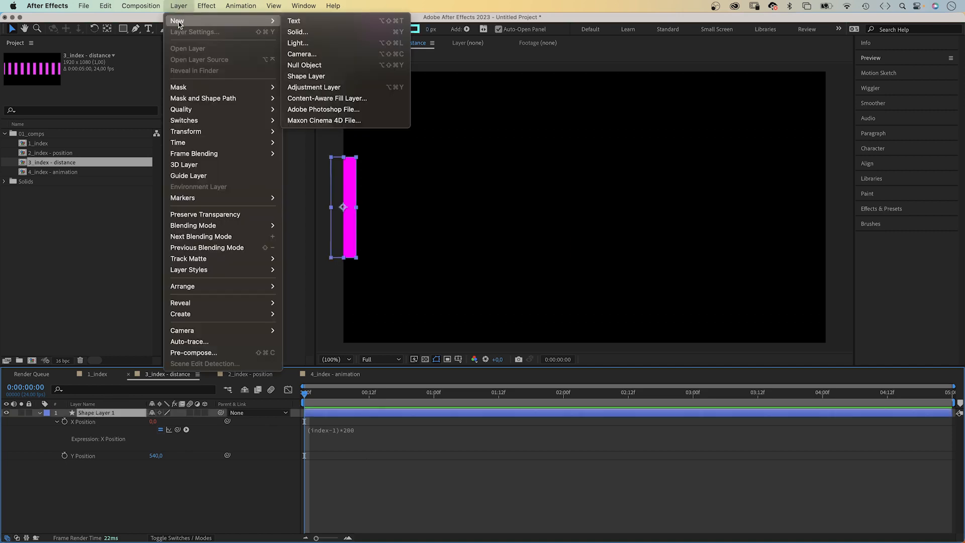
left_click(304, 65)
type("controls")
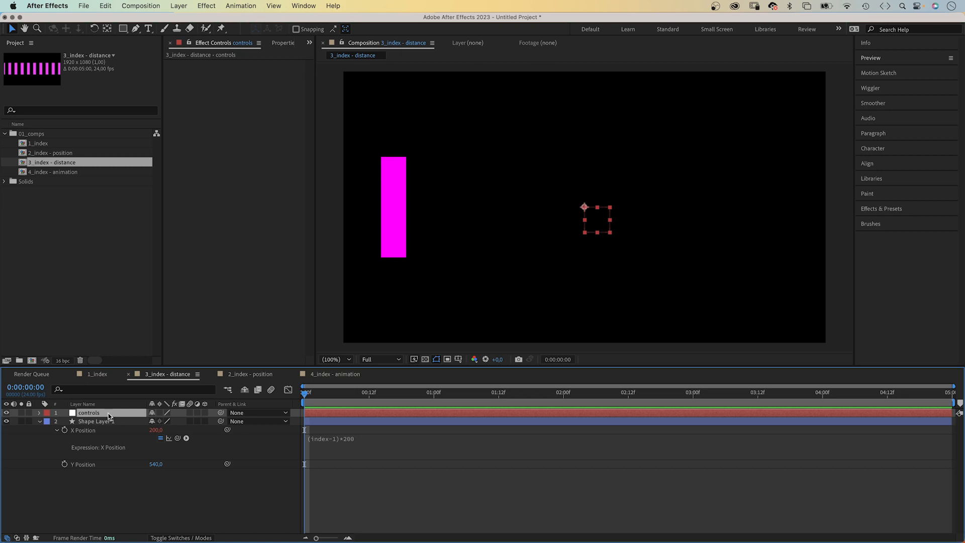
left_click(206, 6)
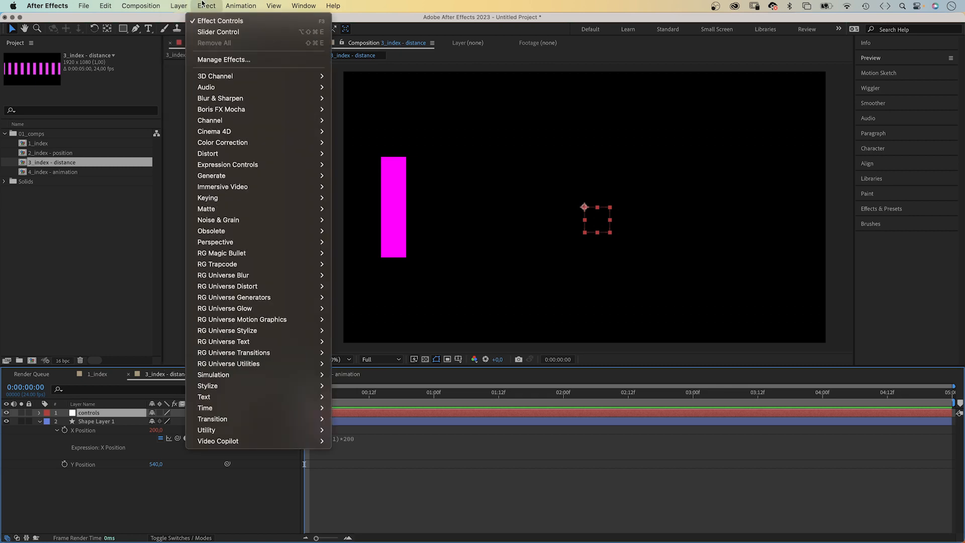
mouse_move(227, 164)
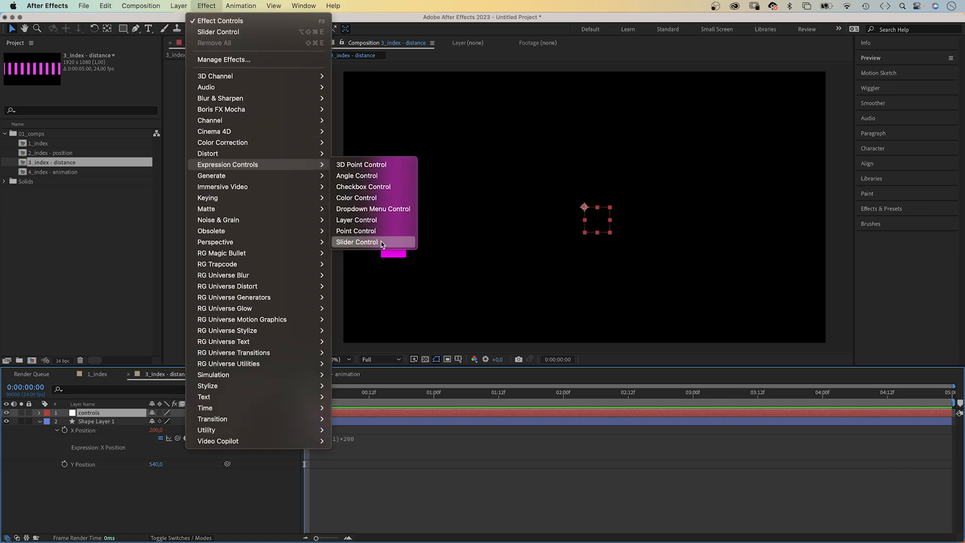
left_click(356, 242)
type("distance")
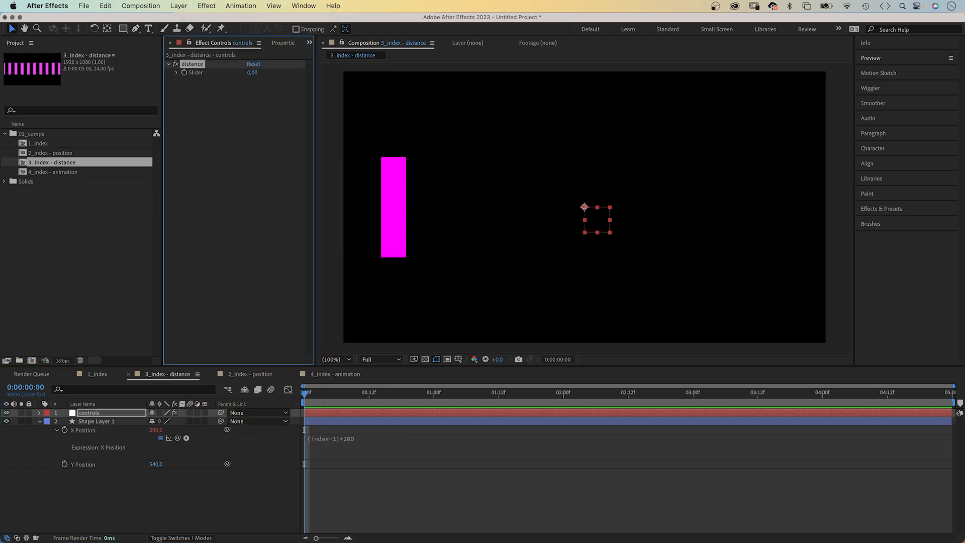
- Set the distance slider's range to 0–500 via Edit Value
left_click(177, 73)
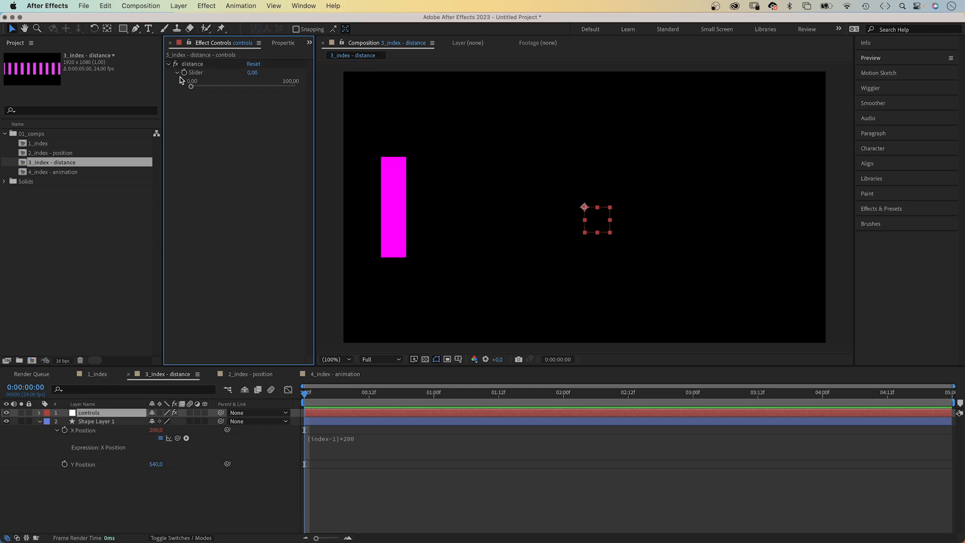
mouse_move(197, 79)
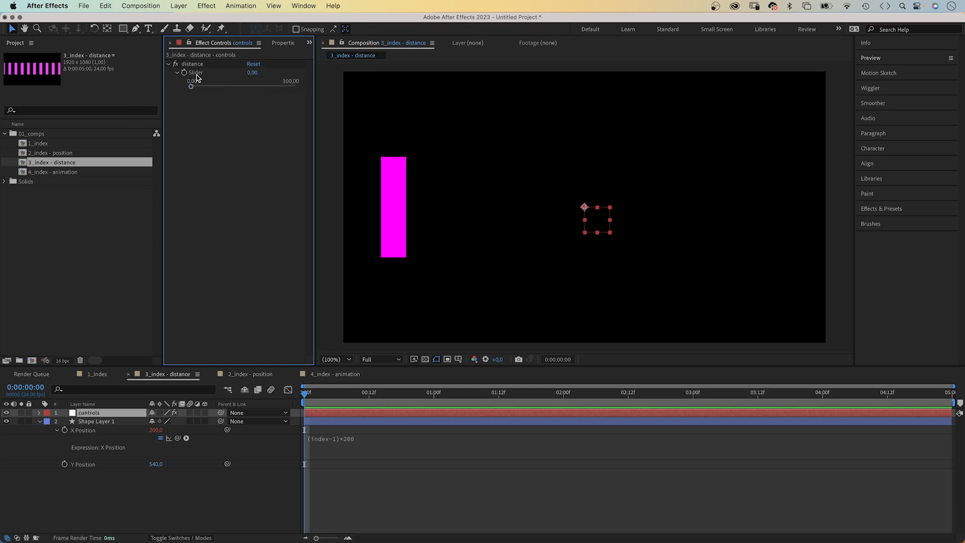
right_click(193, 72)
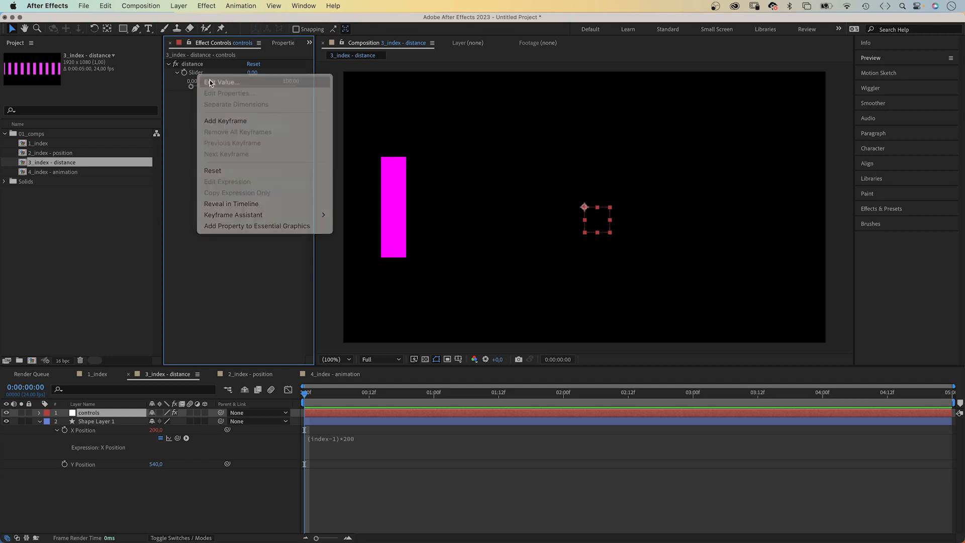
left_click(222, 82)
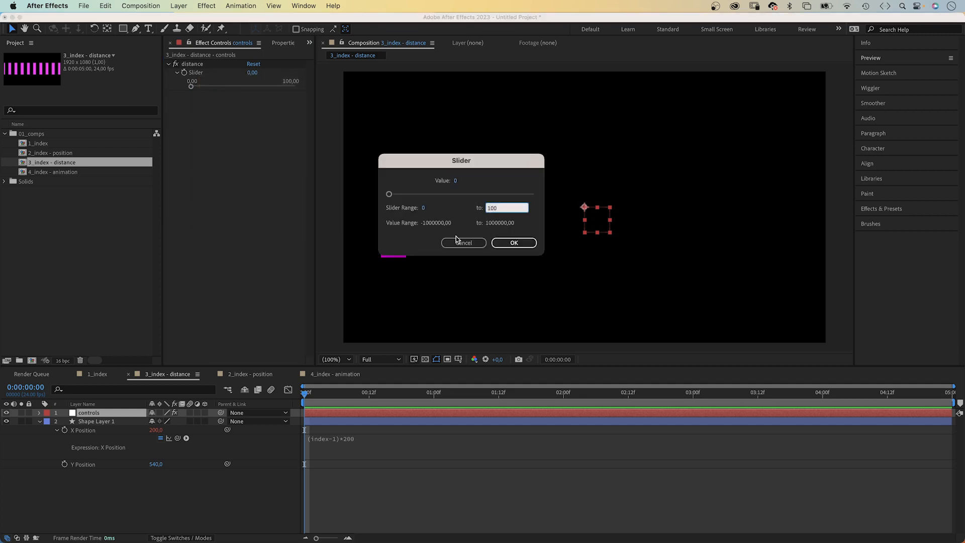
left_click(513, 242)
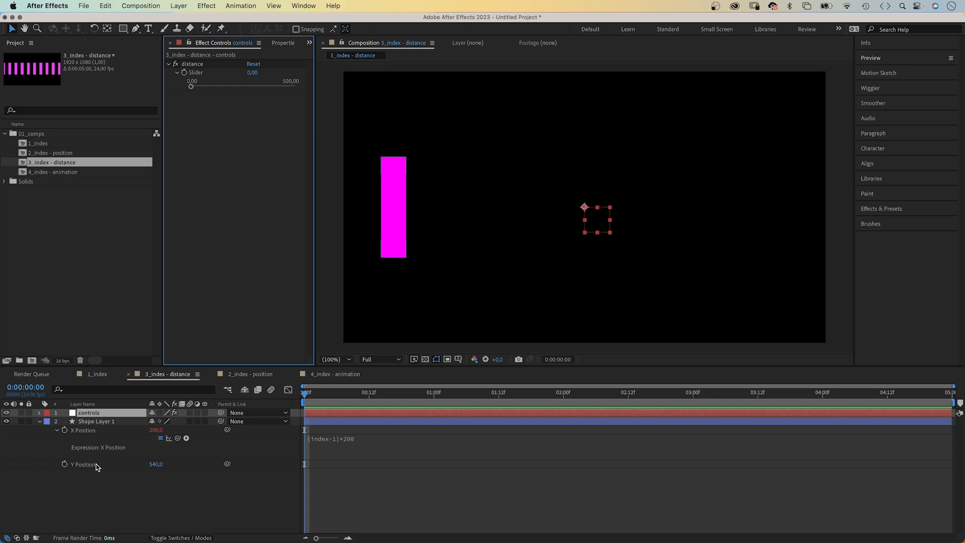
left_click(97, 421)
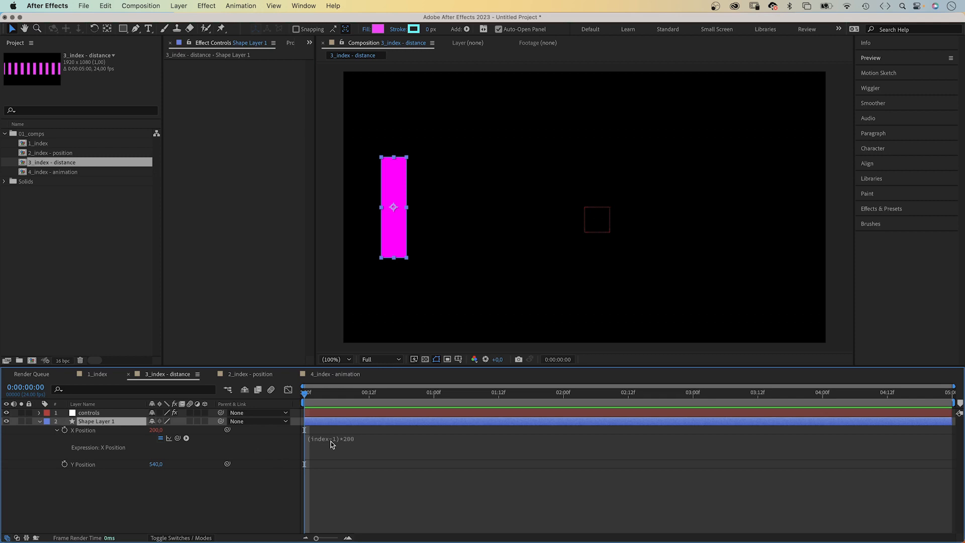
- Replace 200 in the X Position expression with a link to the controls layer's distance slider
left_click(332, 438)
type("2")
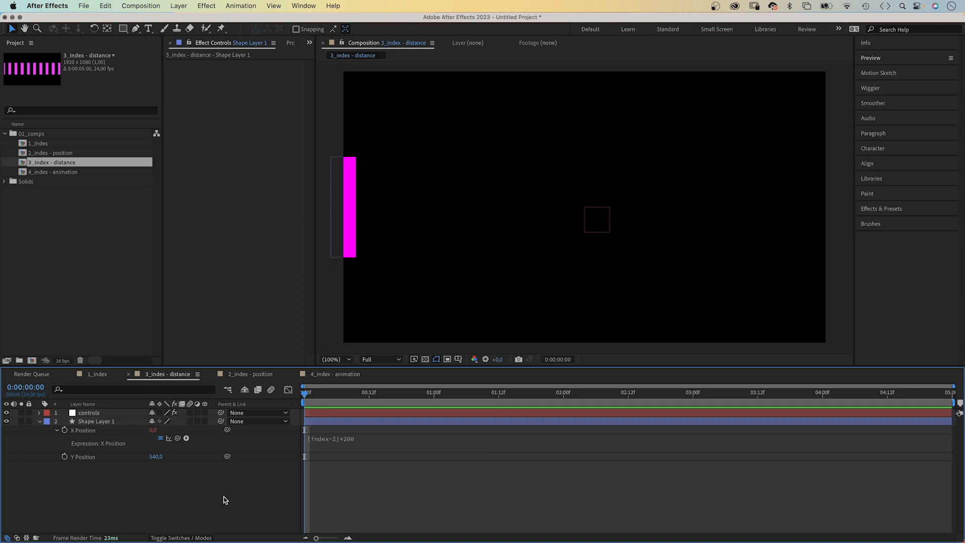
left_click(88, 413)
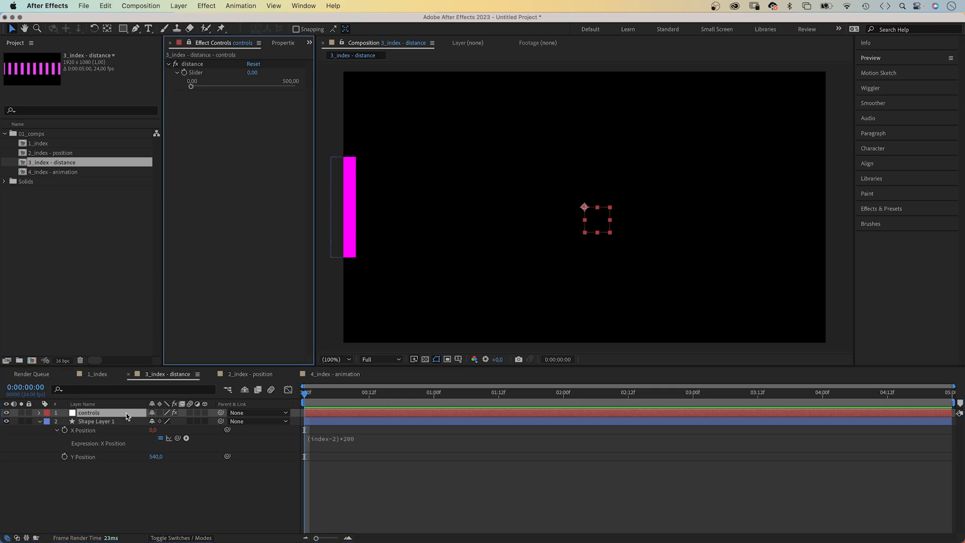
left_click(98, 421)
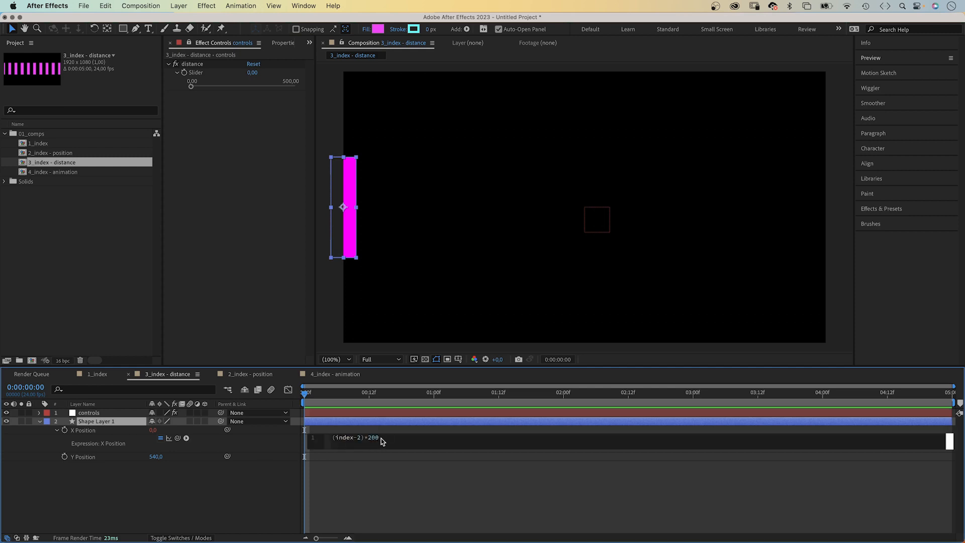
double_click(369, 437)
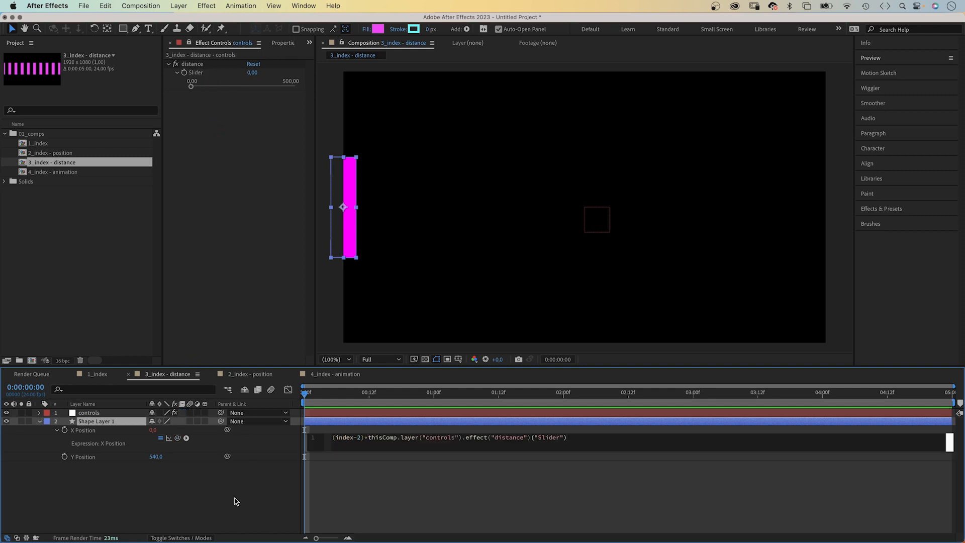
left_click(95, 421)
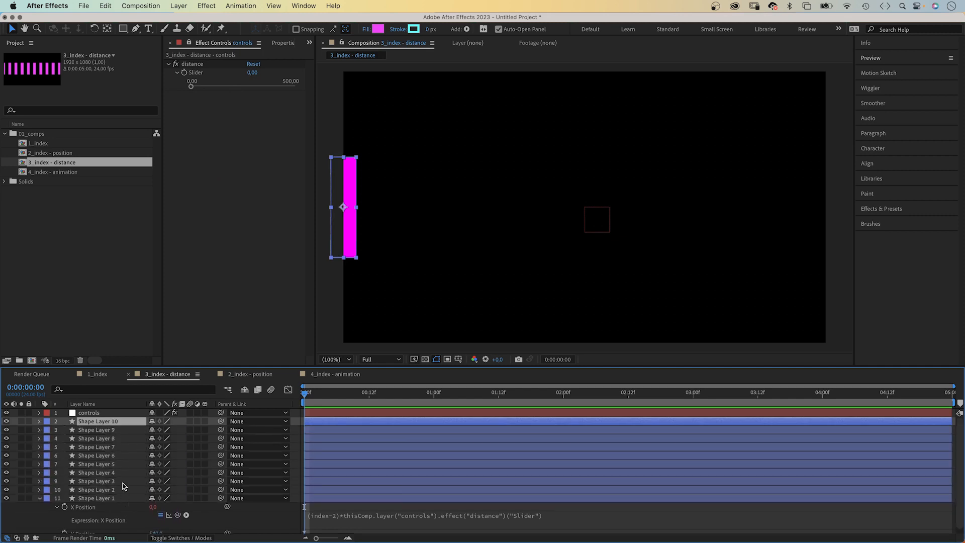
- Drag the distance slider to space the ten bars about 212 apart
left_click(88, 413)
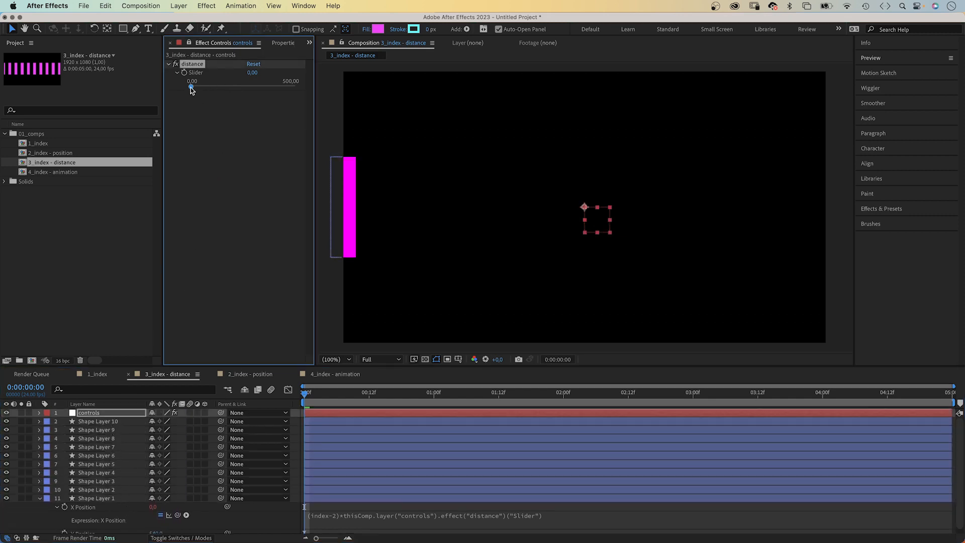
left_click_drag(192, 88, 235, 88)
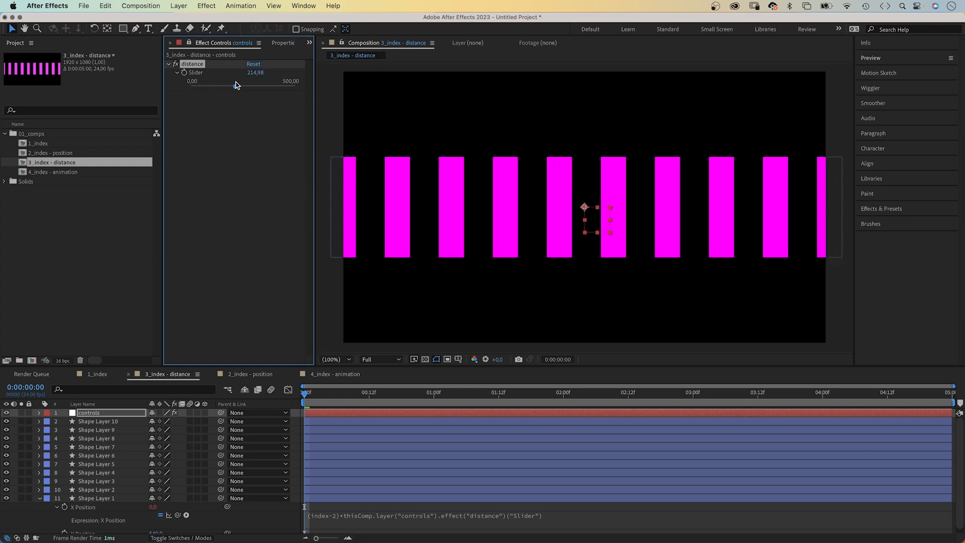
left_click_drag(235, 85, 233, 89)
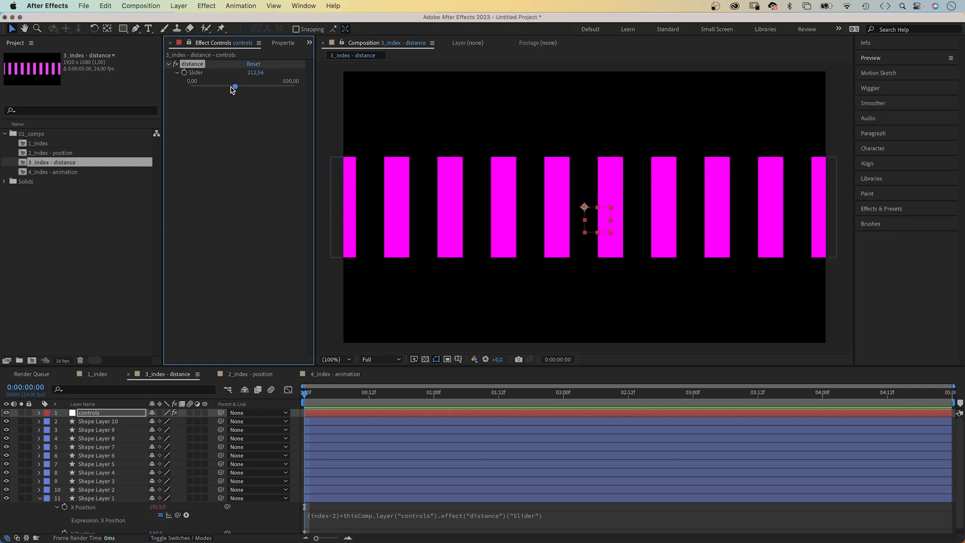
left_click(336, 374)
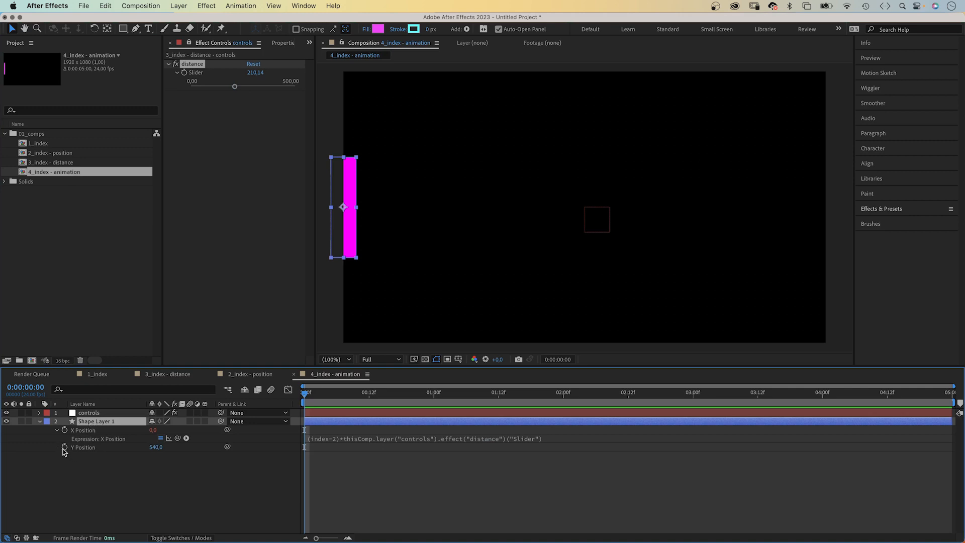
- Add a wiggle(2,200) expression to Shape Layer 1's Y Position
left_click(64, 446)
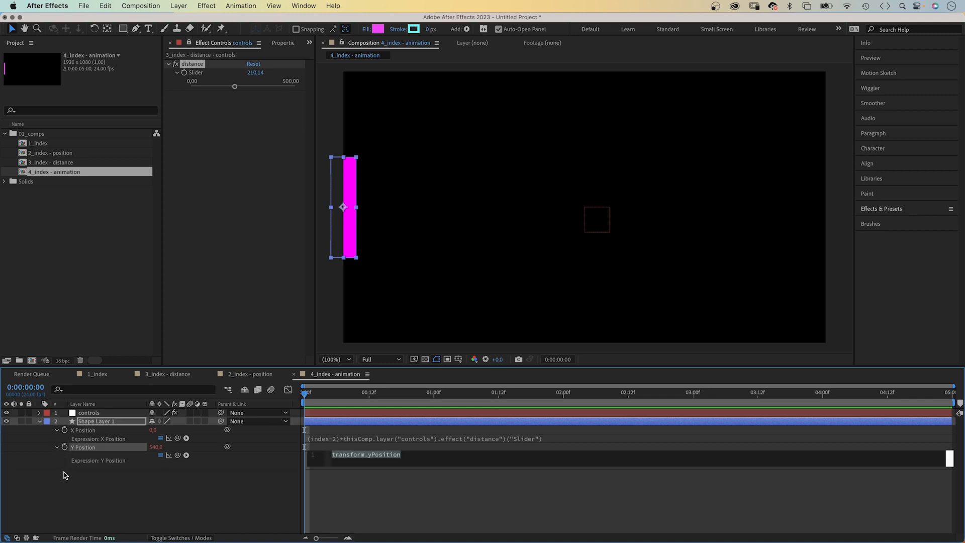
type("wiggle(")
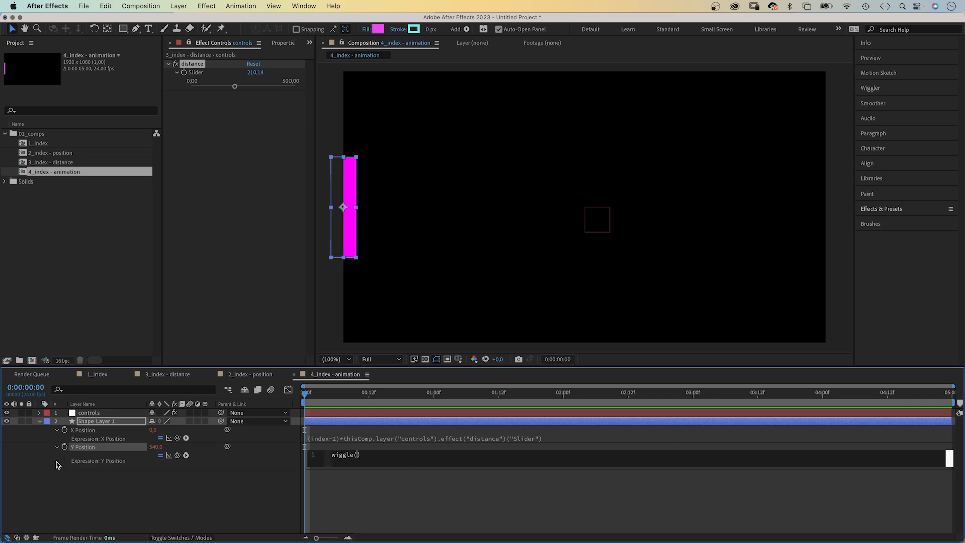
type("2,200")
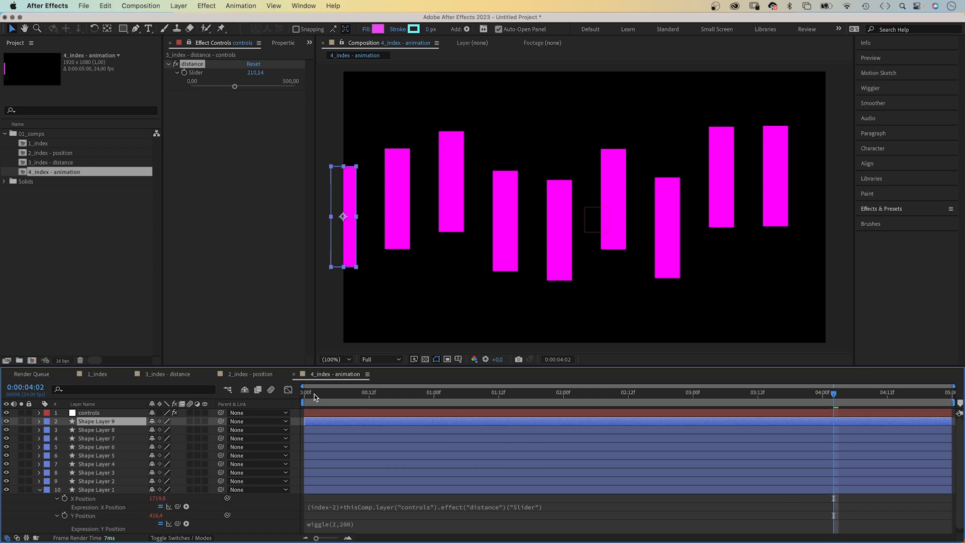
- Preview the ten wiggling bars from the start of the timeline
left_click(302, 392)
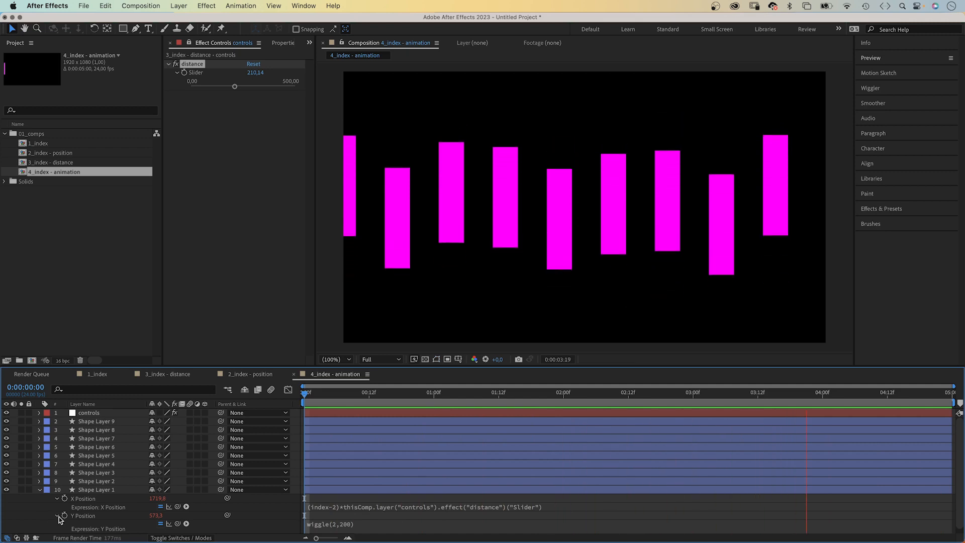
left_click(413, 392)
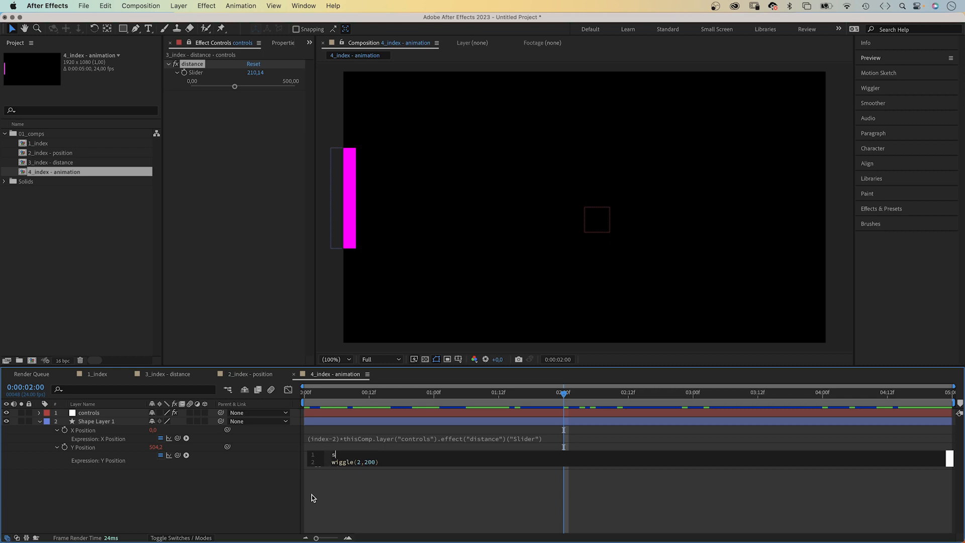
- Add seedRandom(index); above wiggle(2,200) in the Y Position expression
type("seedRandom()")
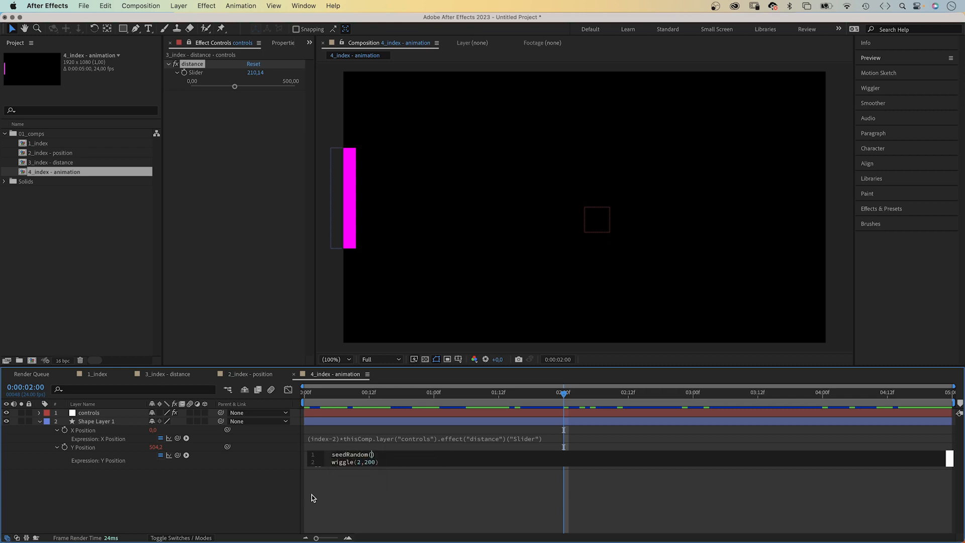
mouse_move(381, 458)
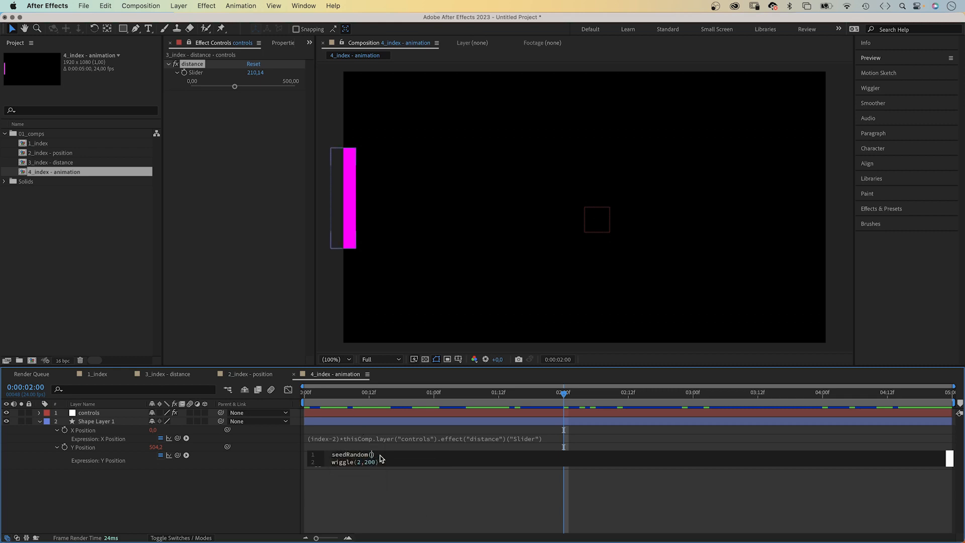
type("ind")
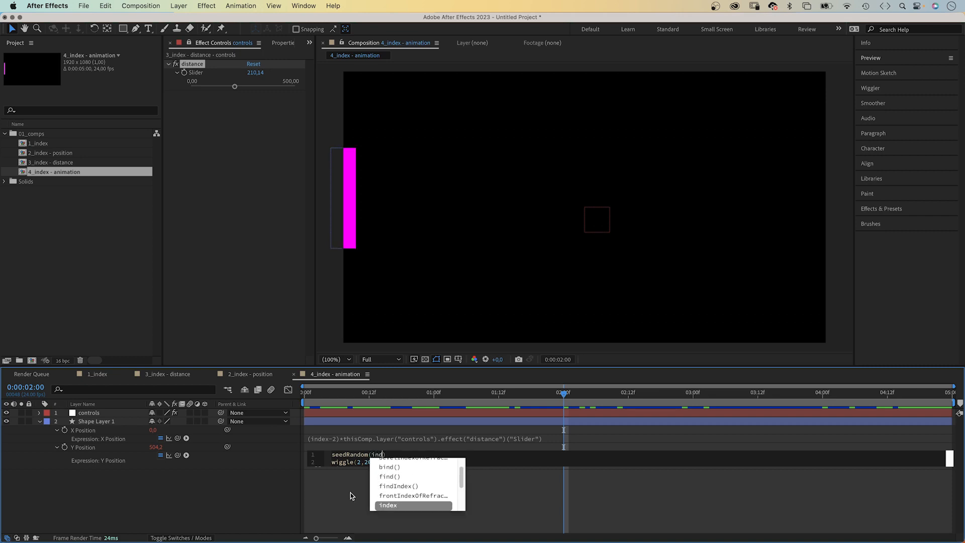
left_click(387, 504)
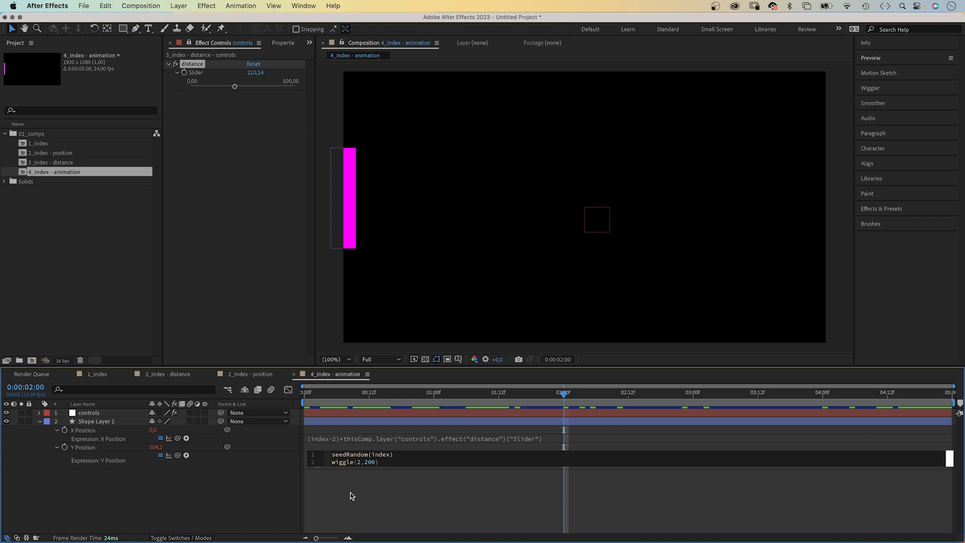
type(";")
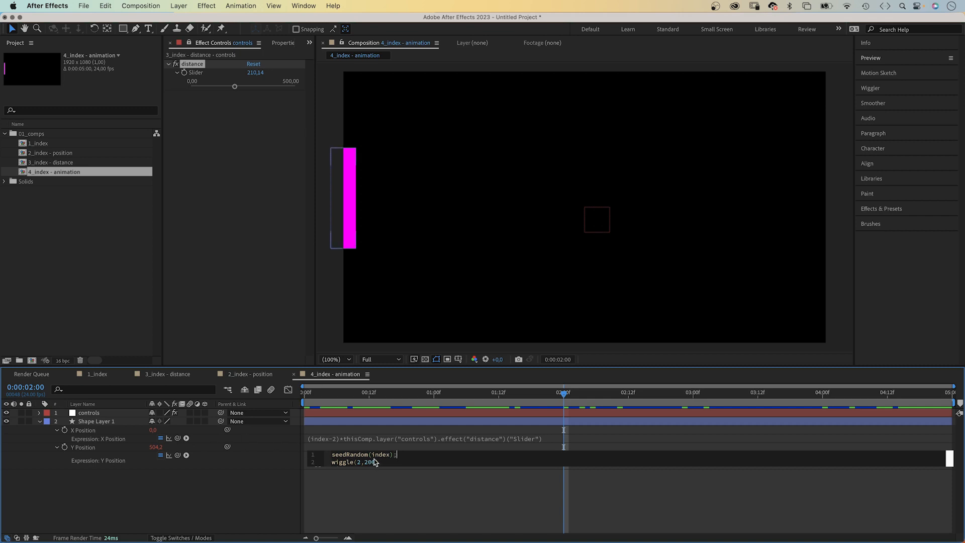
type("0)")
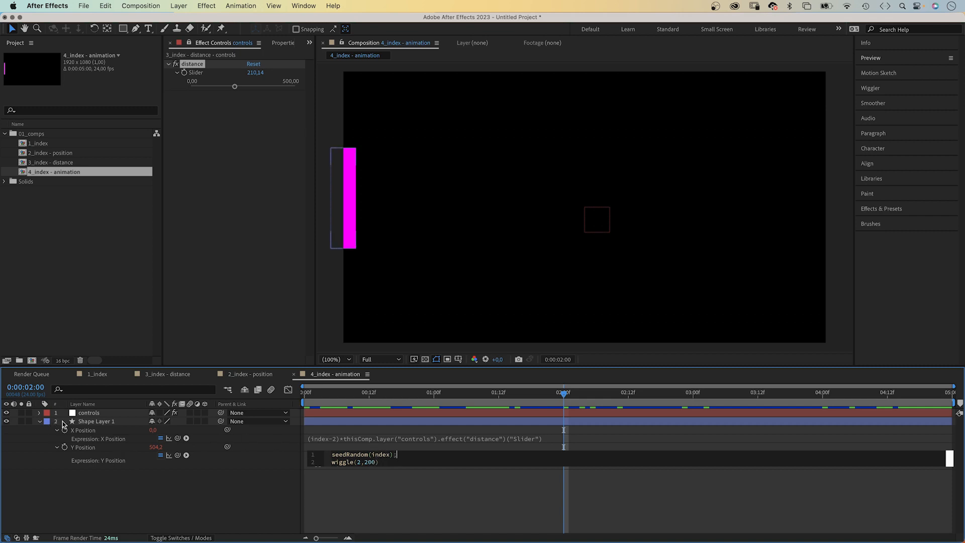
mouse_move(91, 433)
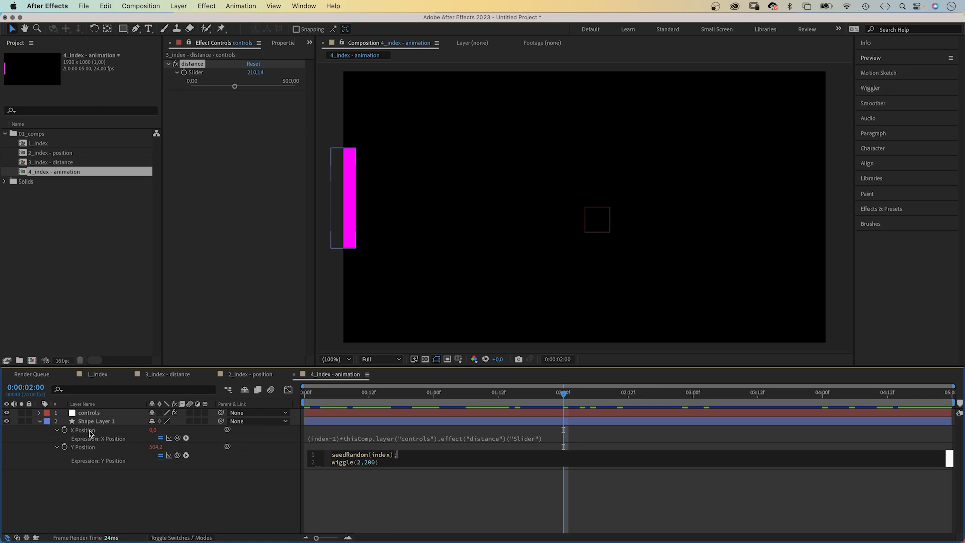
left_click(96, 421)
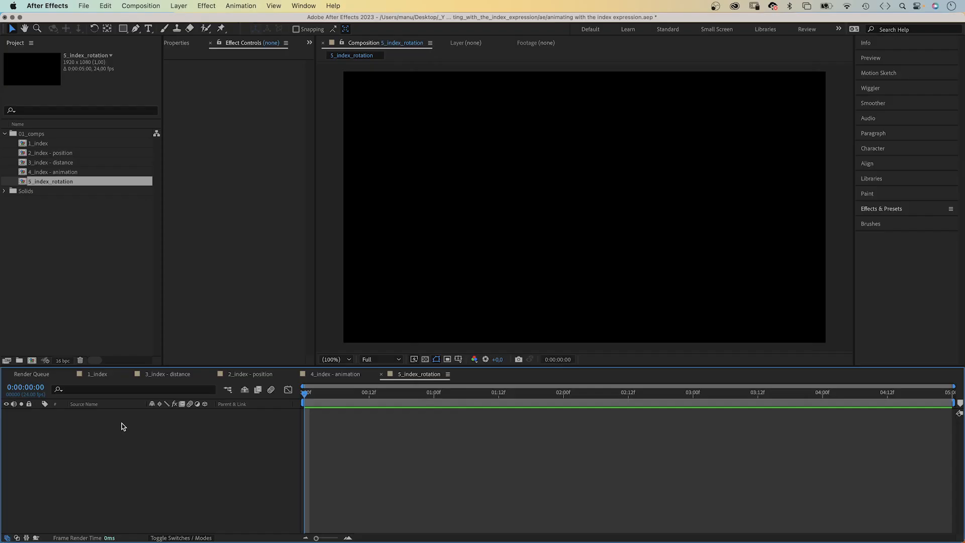
- Expand the blue rectangle's Rectangle Path 1 and edit its Size to 30 × 500
left_click(123, 29)
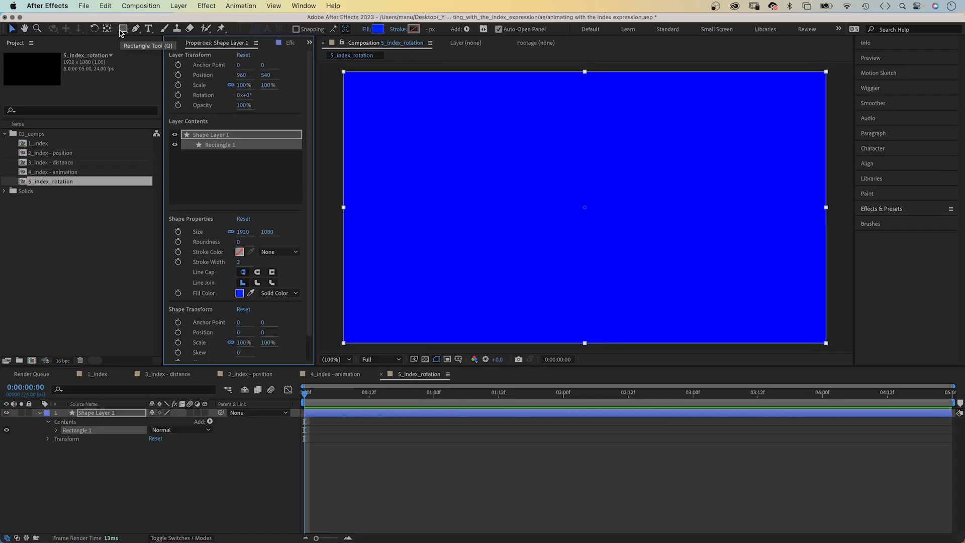
left_click(48, 429)
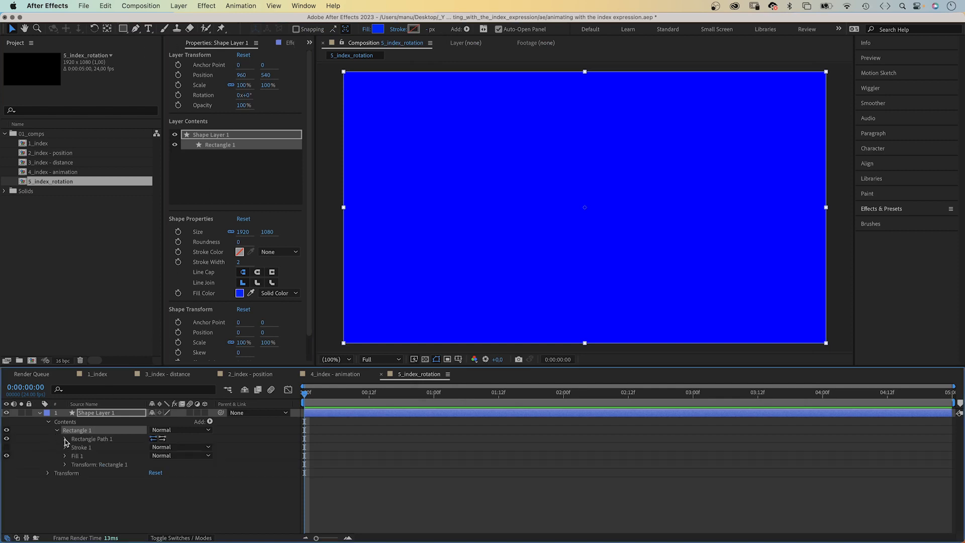
left_click(65, 439)
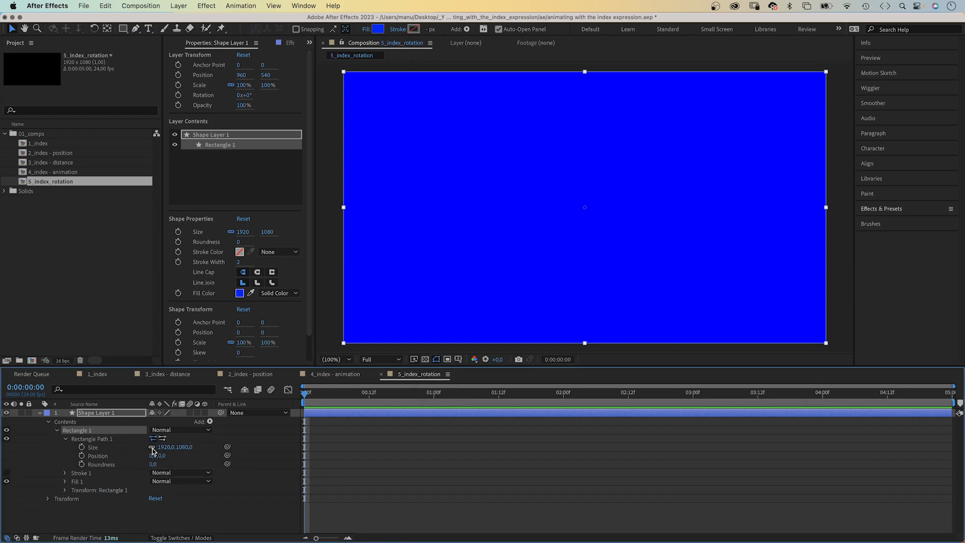
double_click(175, 446)
type("30")
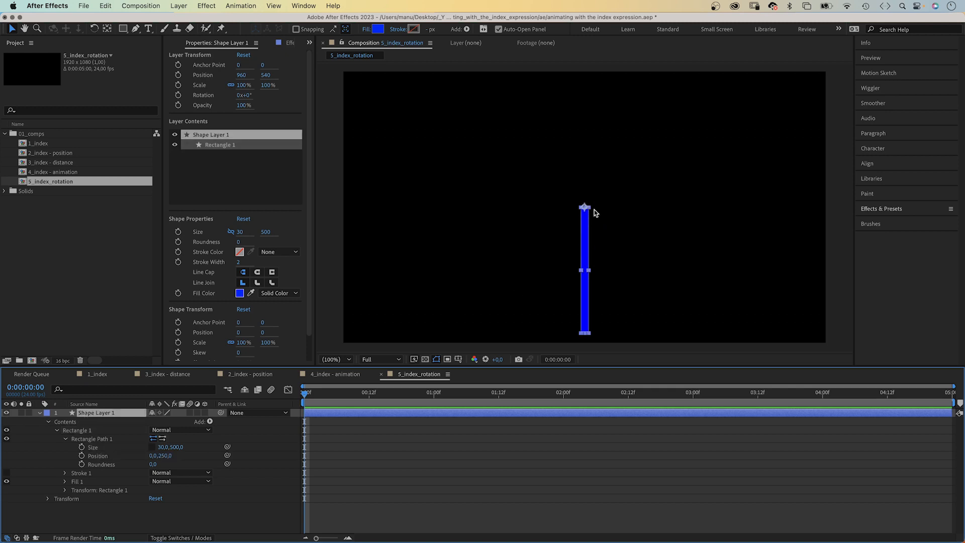
mouse_move(584, 211)
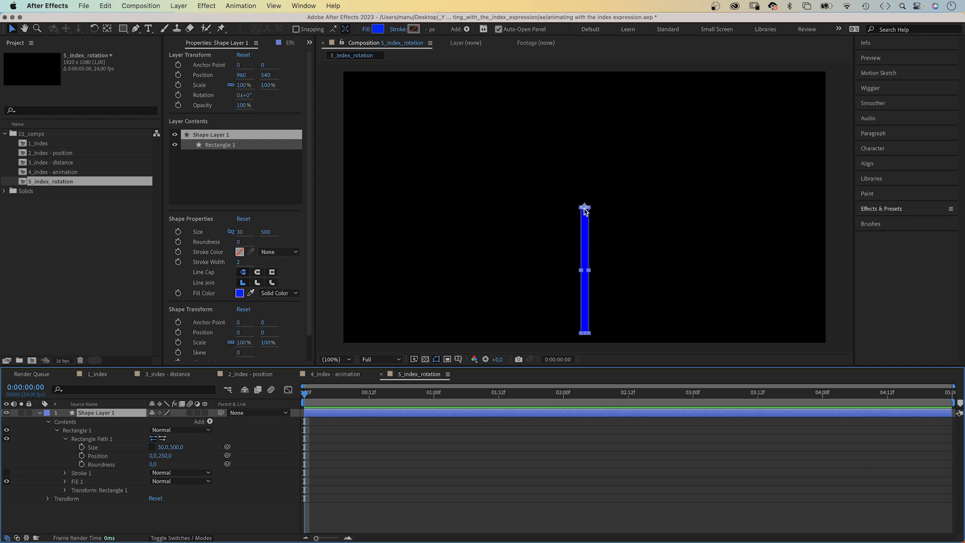
- Drive the bar's Rotation with an index*10 expression, then begin a Scale expression
key("r")
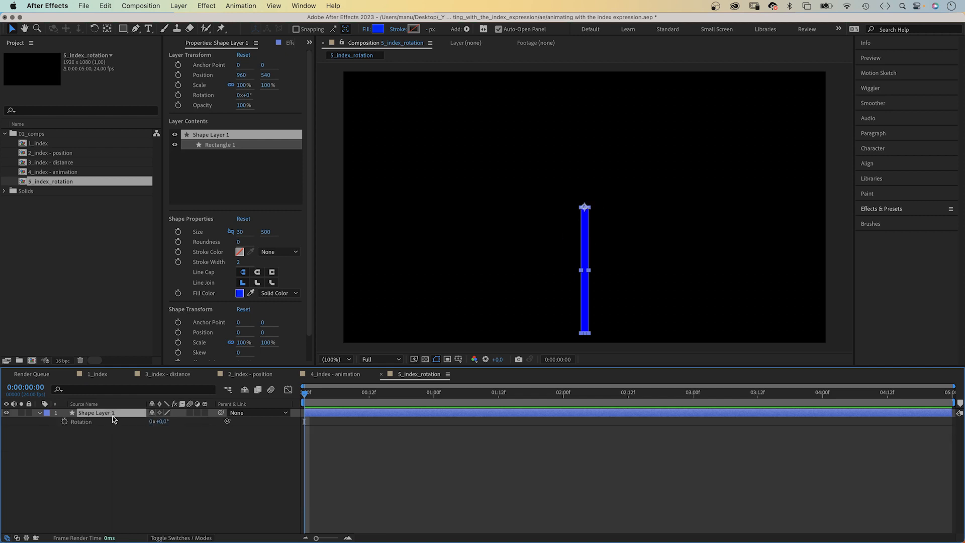
mouse_move(66, 425)
type("index*10")
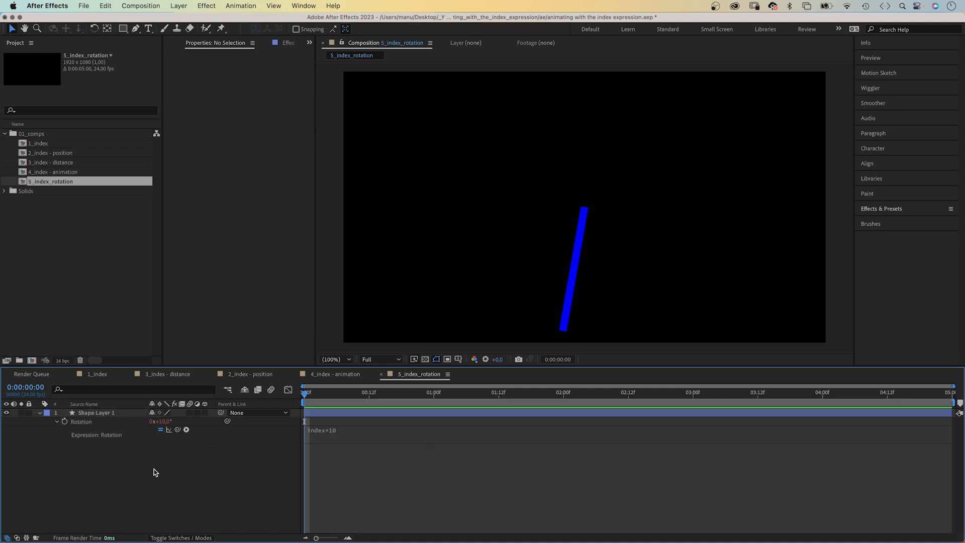
mouse_move(537, 257)
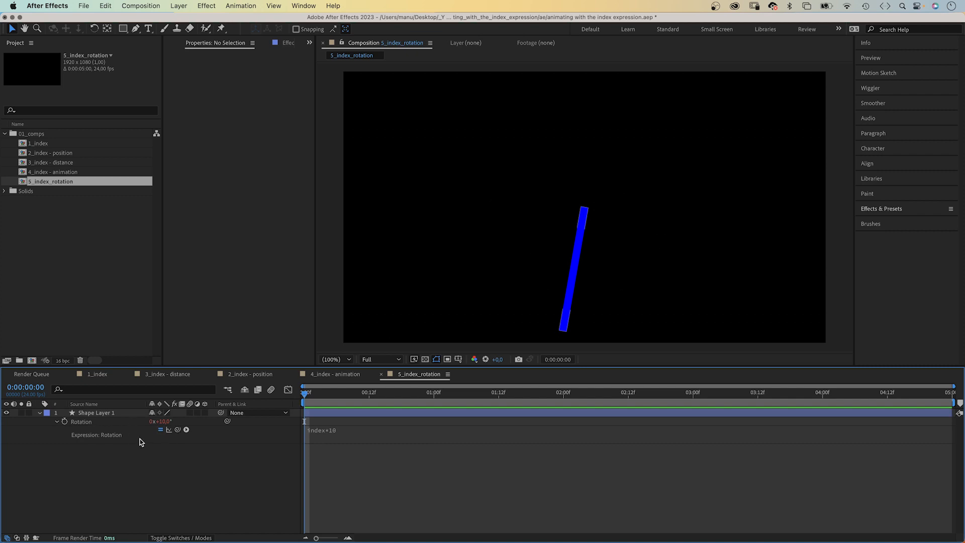
mouse_move(100, 417)
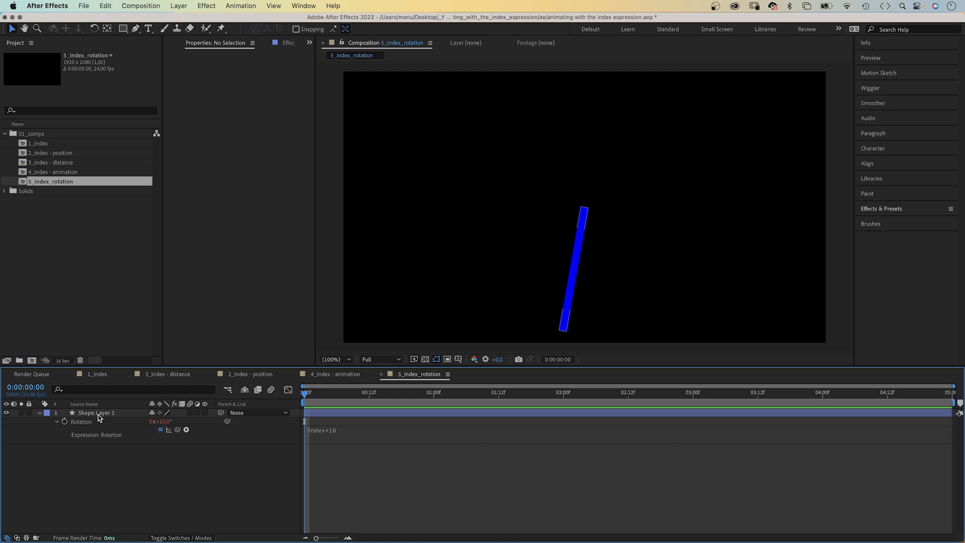
left_click(96, 412)
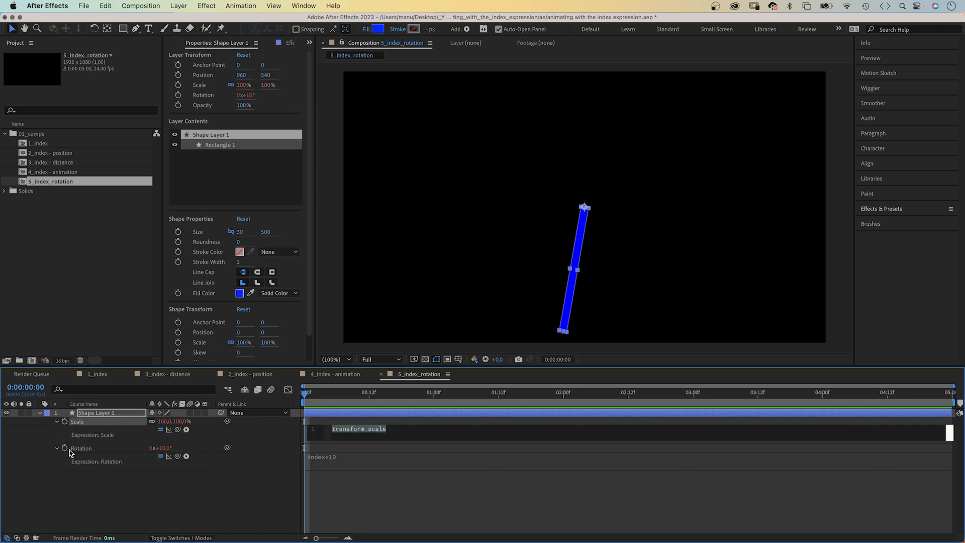
- Write the Scale expression: seedRandom(index), x from transform.scale[0], y = wiggle(2,100)[1], output [x,y]
type("seedRandom(index);")
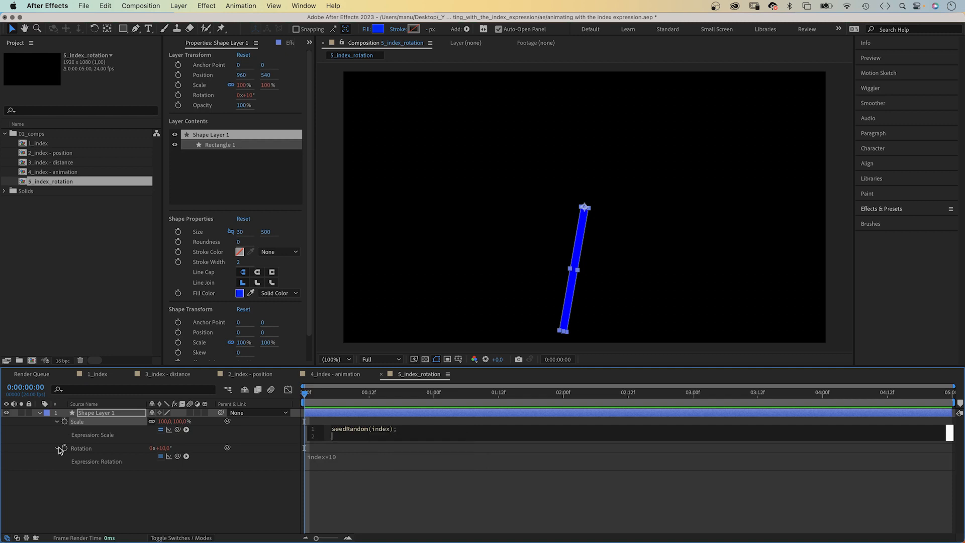
type("var")
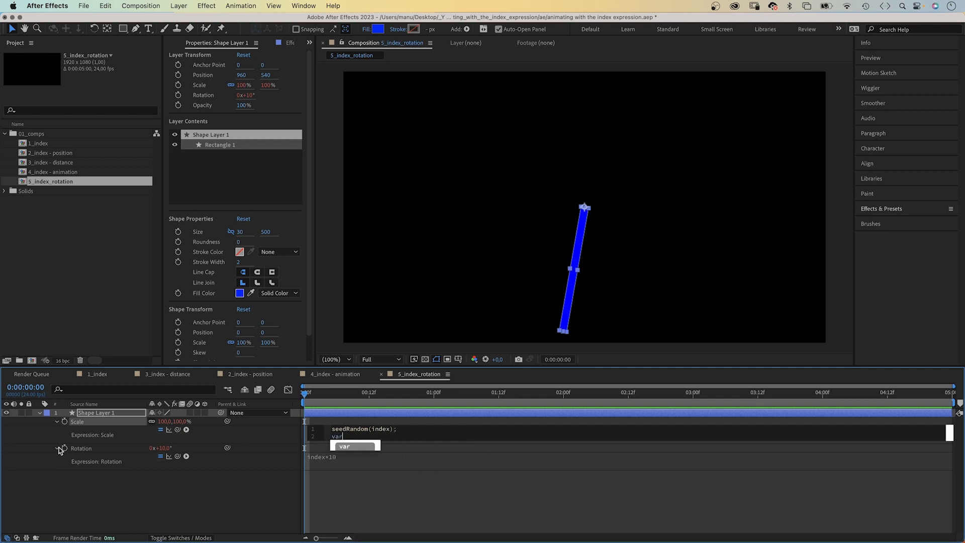
type("x =")
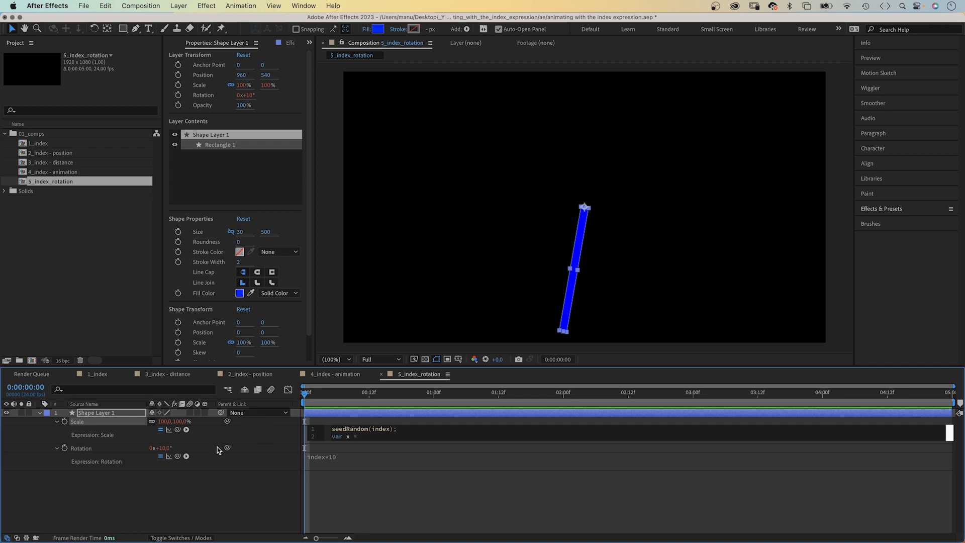
mouse_move(178, 430)
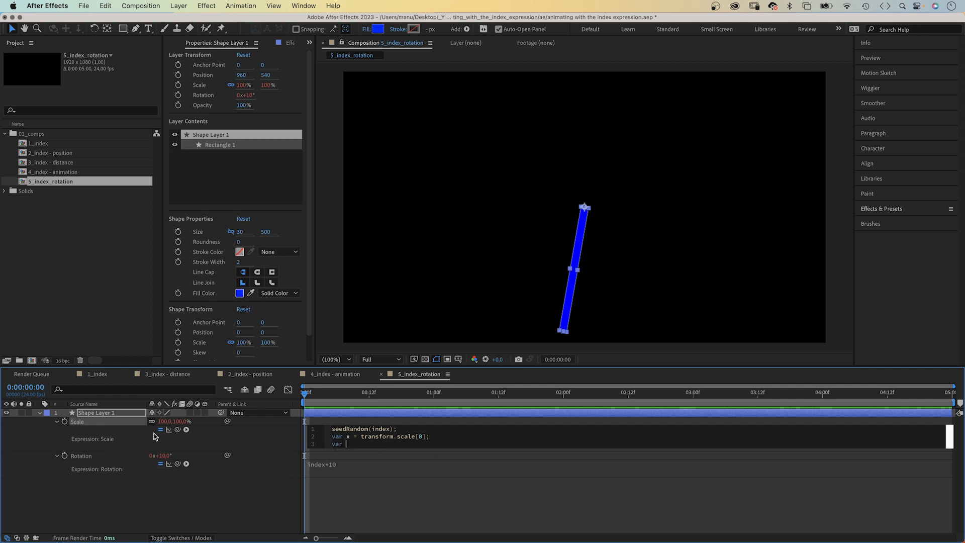
type("y = wiggle(")
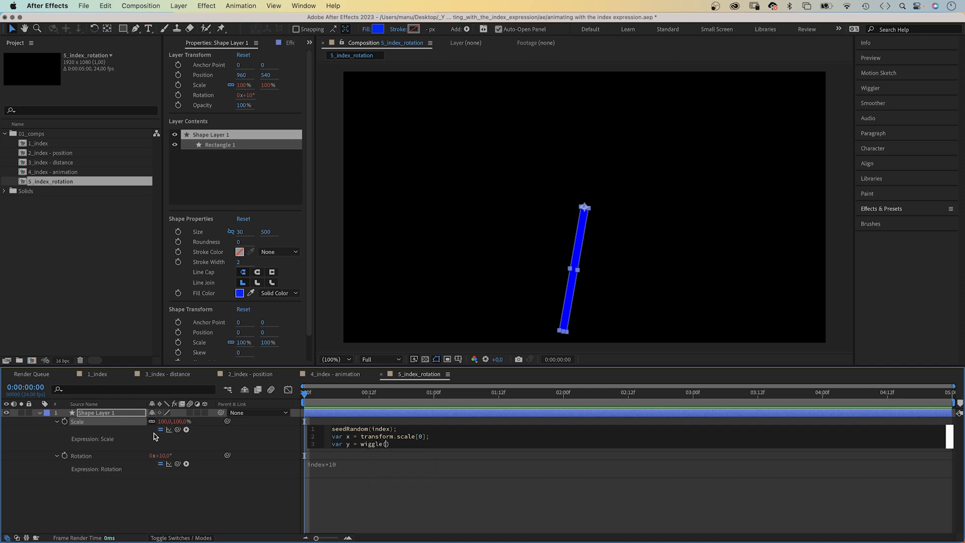
type("2,100")
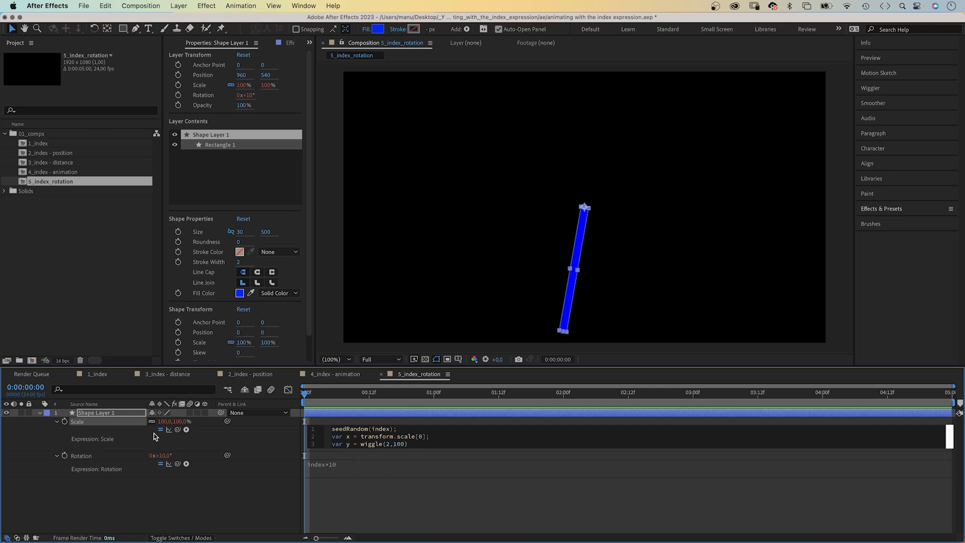
mouse_move(345, 448)
type("[1]")
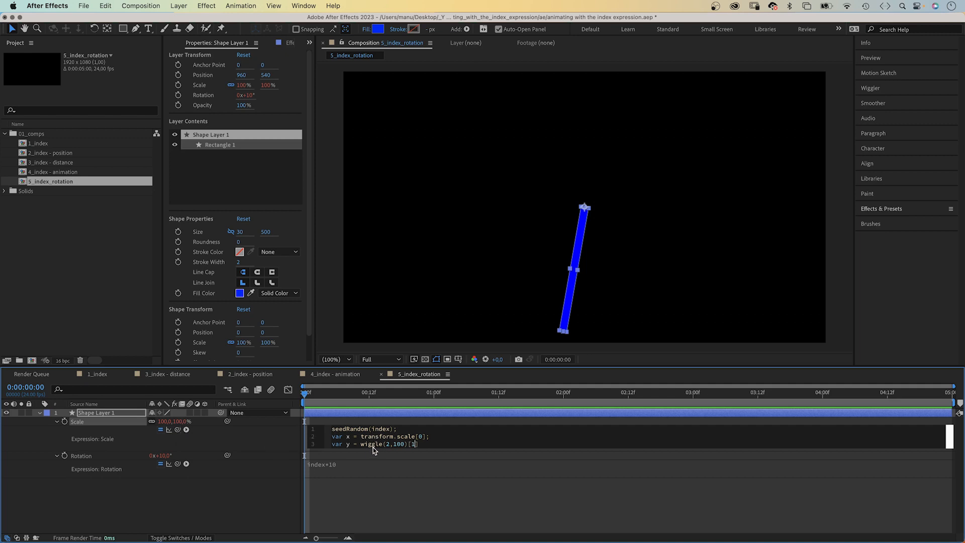
mouse_move(278, 451)
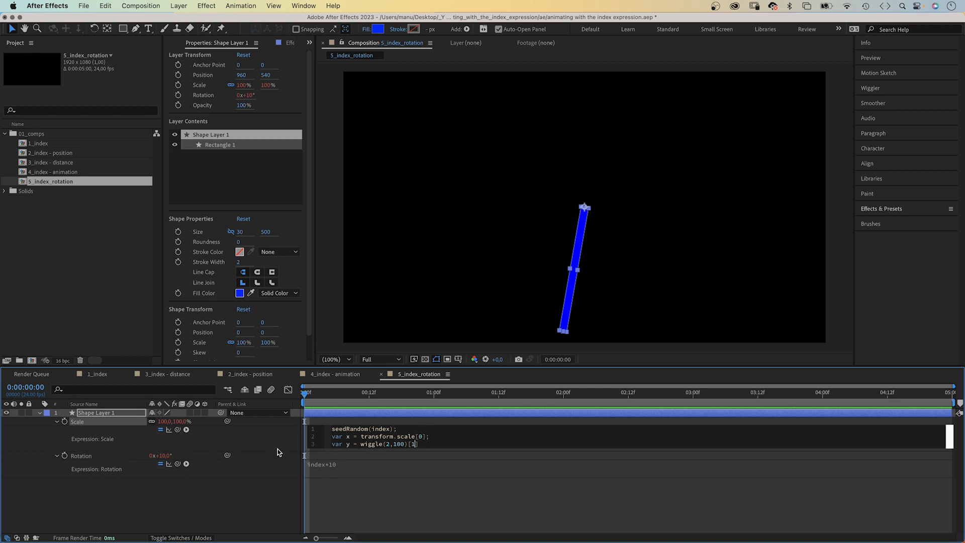
mouse_move(406, 449)
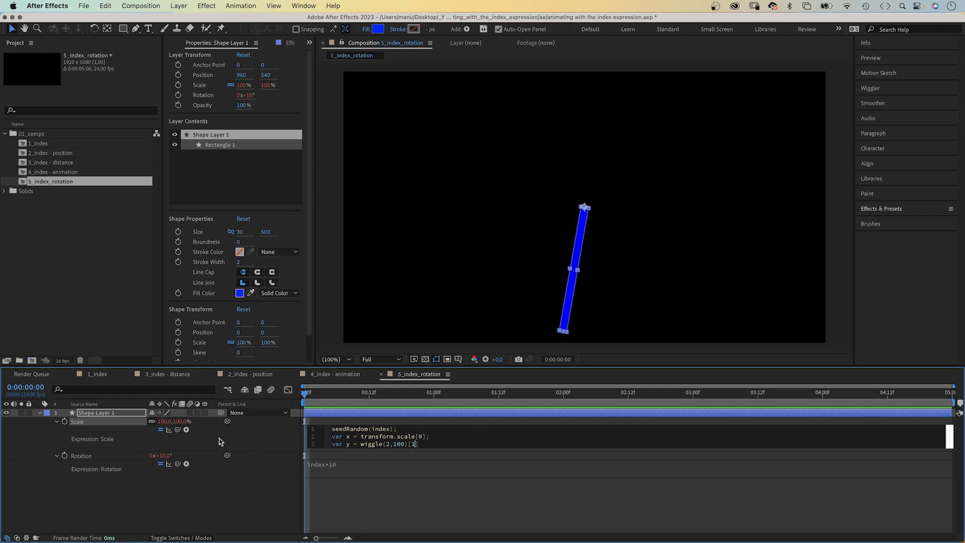
type(";")
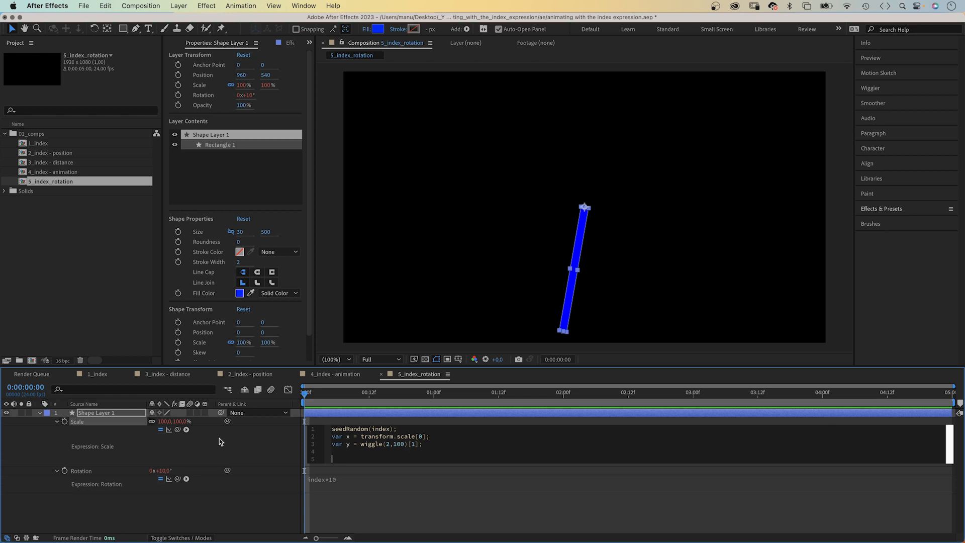
type("[x,]")
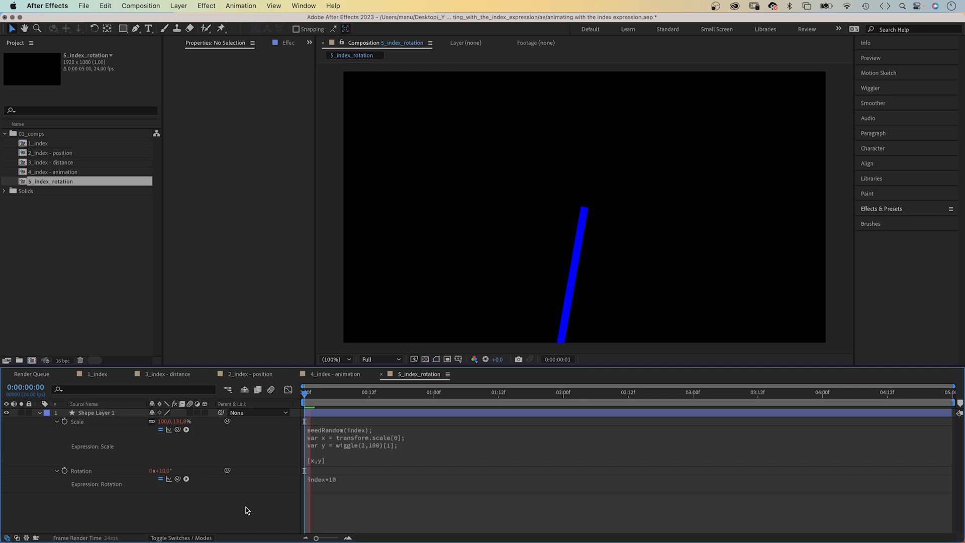
- Apply the scale expression, add Change Color with an index*5 Hue Transform, and collapse the layer
left_click(563, 392)
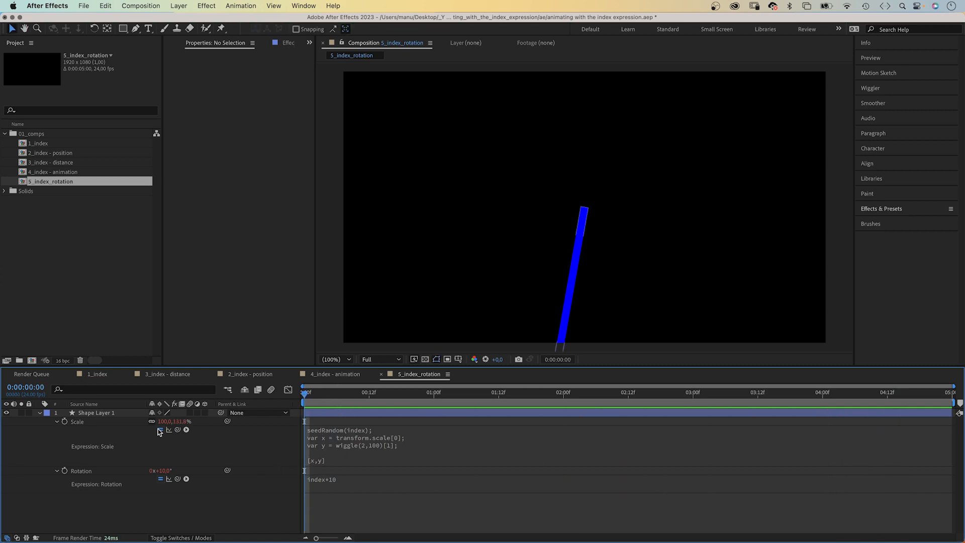
left_click(96, 413)
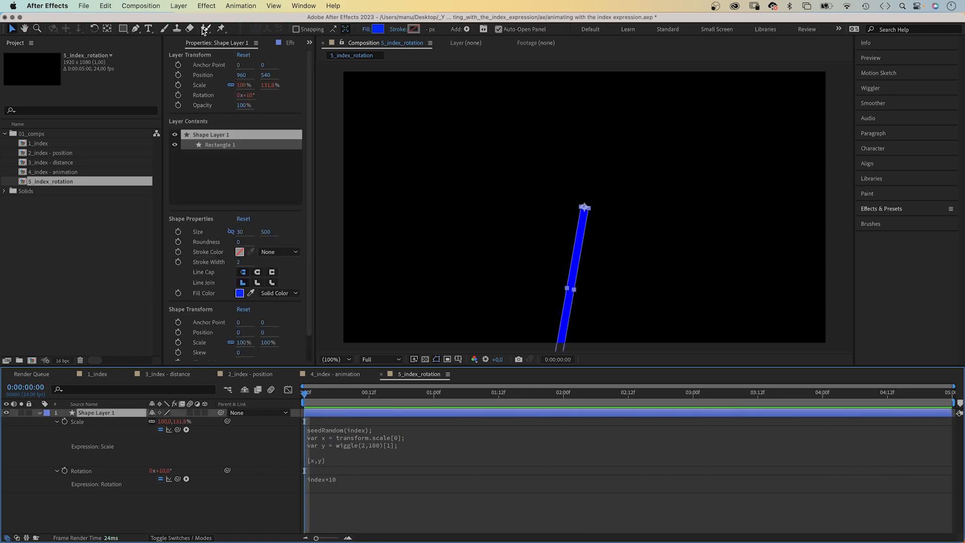
left_click(206, 5)
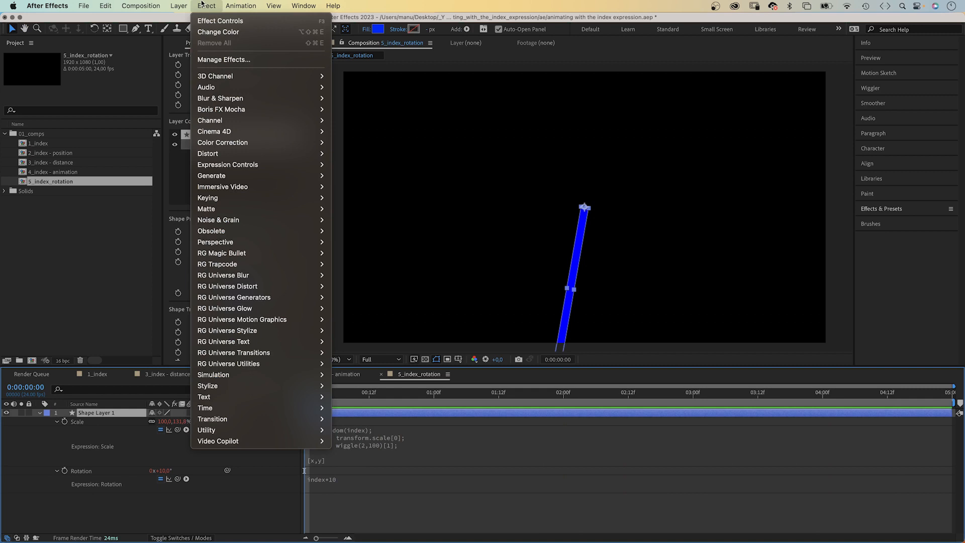
mouse_move(222, 143)
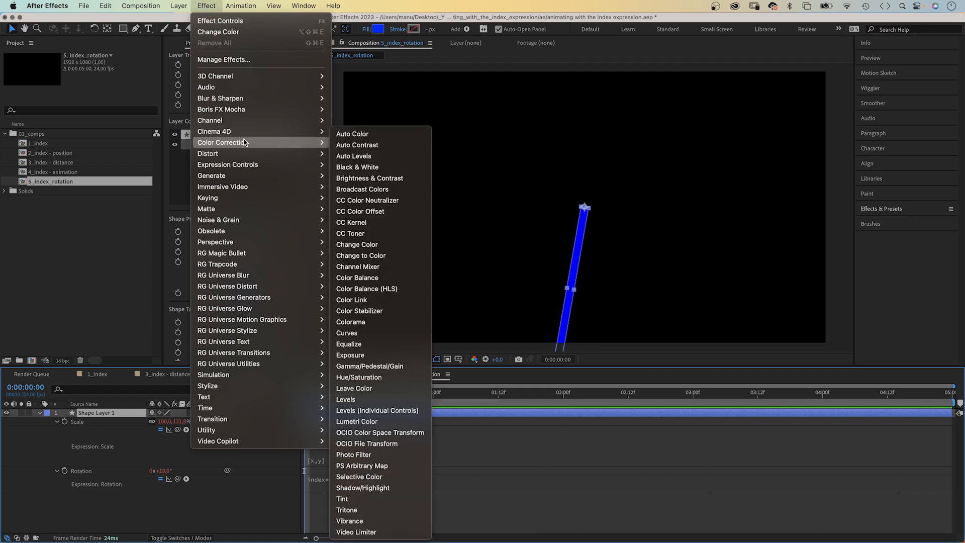
mouse_move(361, 256)
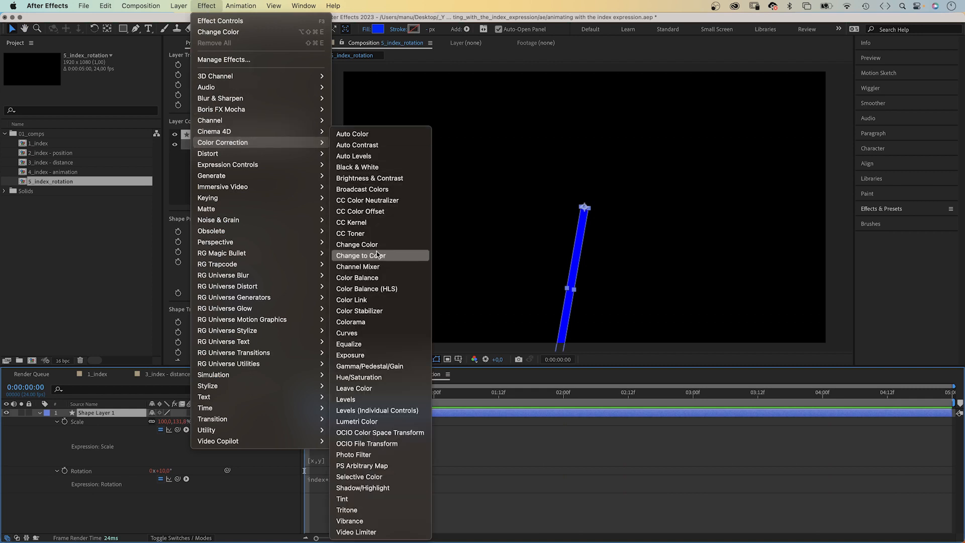
left_click(356, 244)
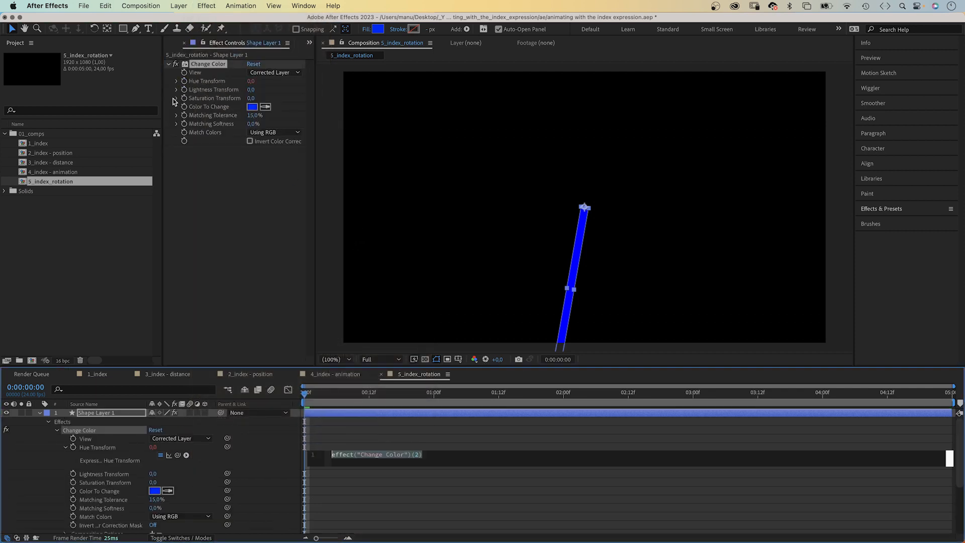
type("index*5")
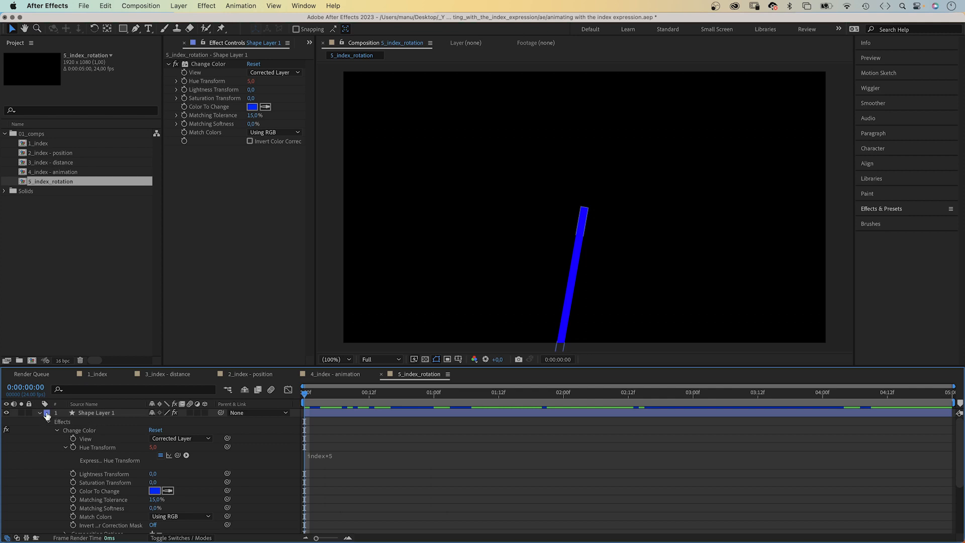
left_click(47, 413)
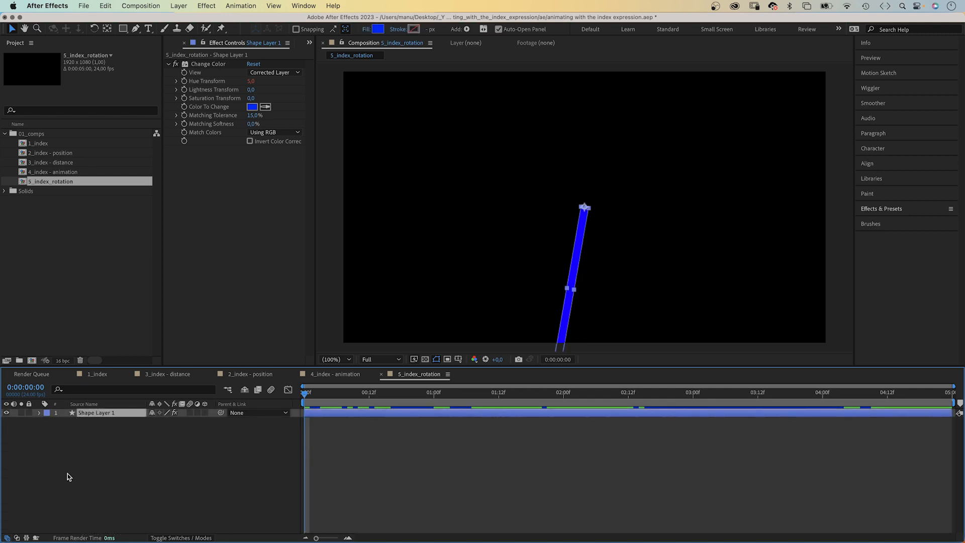